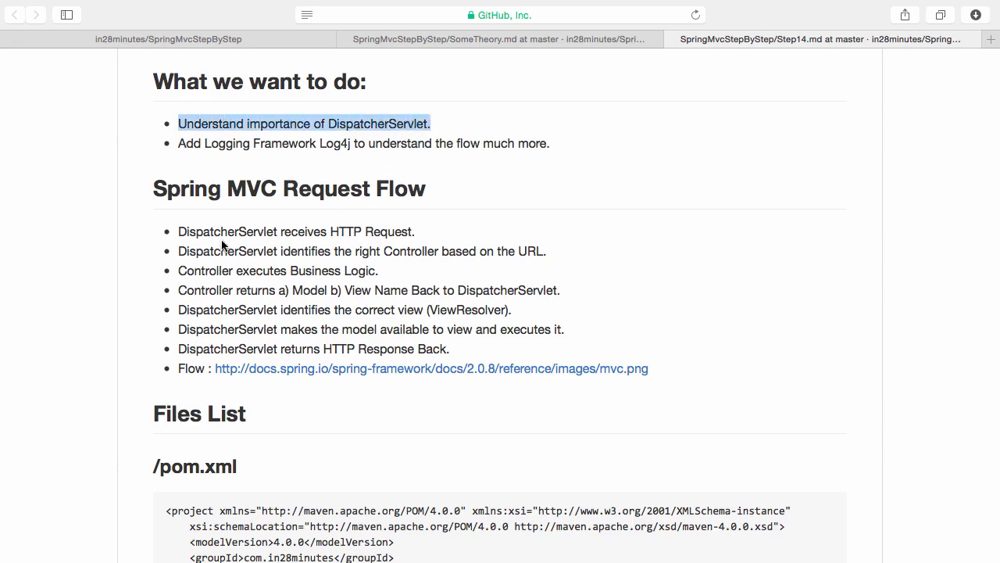
mouse_move(297, 244)
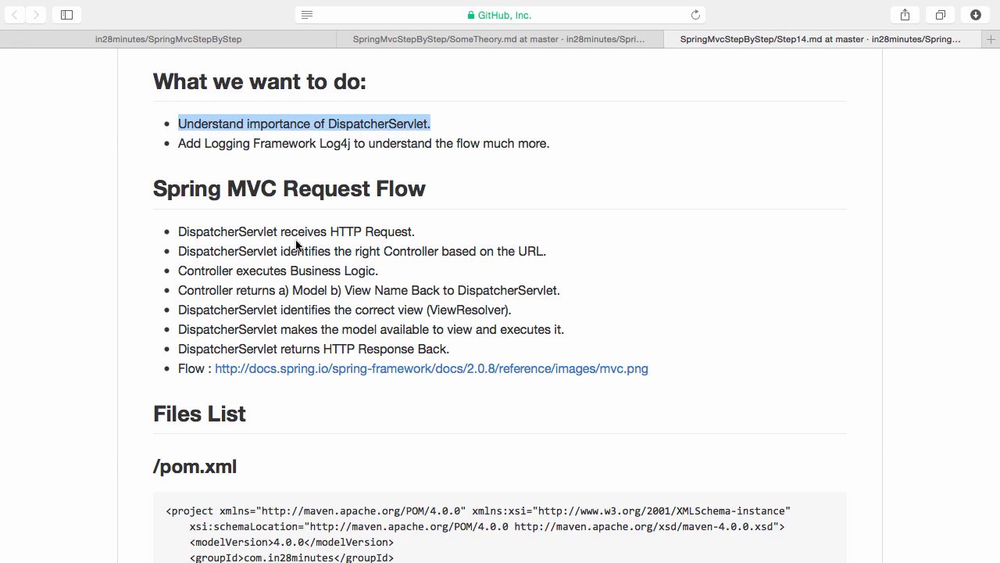
mouse_move(403, 251)
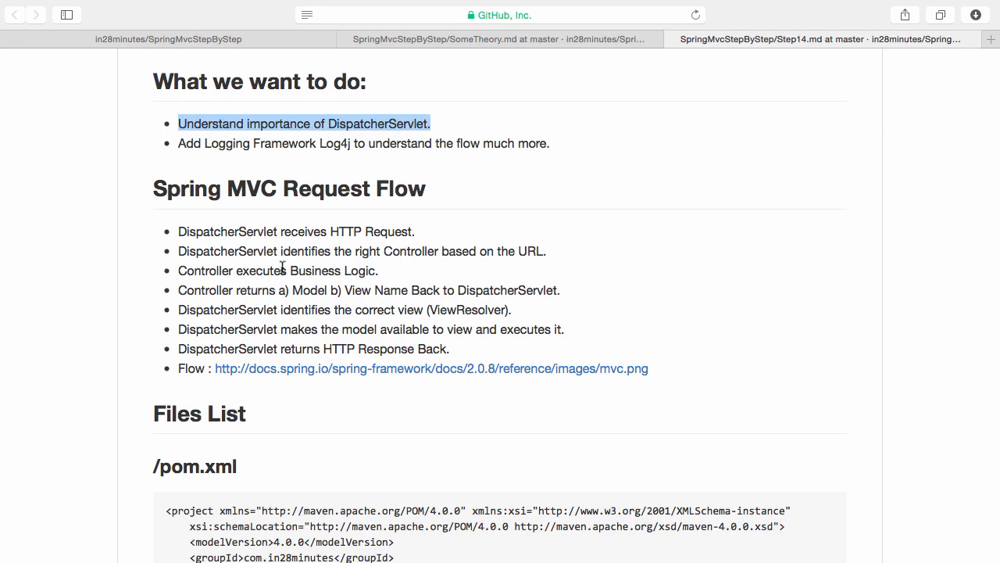
mouse_move(245, 283)
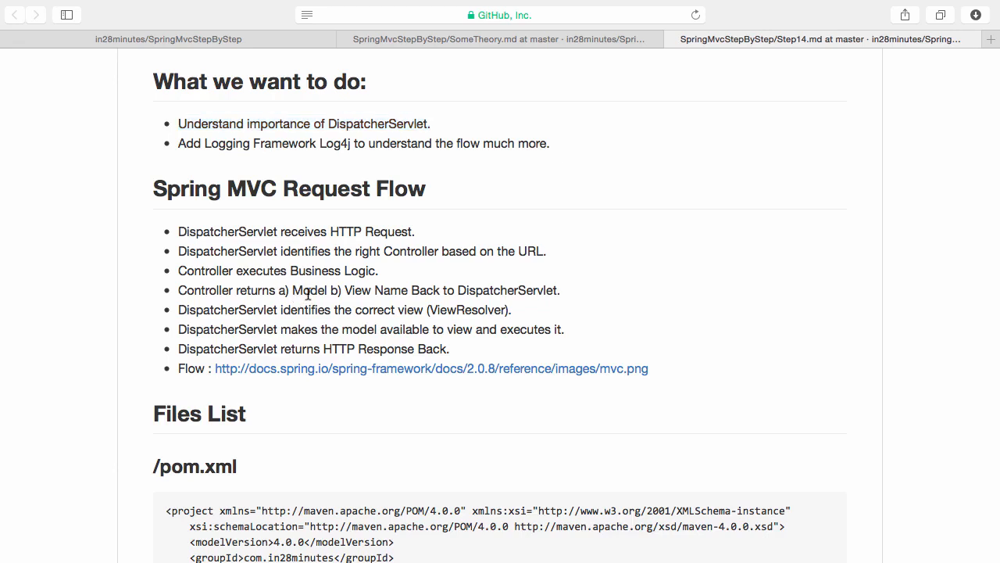
Highlight Model, View Name, ViewResolver and model in the Step14 flow, then open find-in-page
double_click(307, 290)
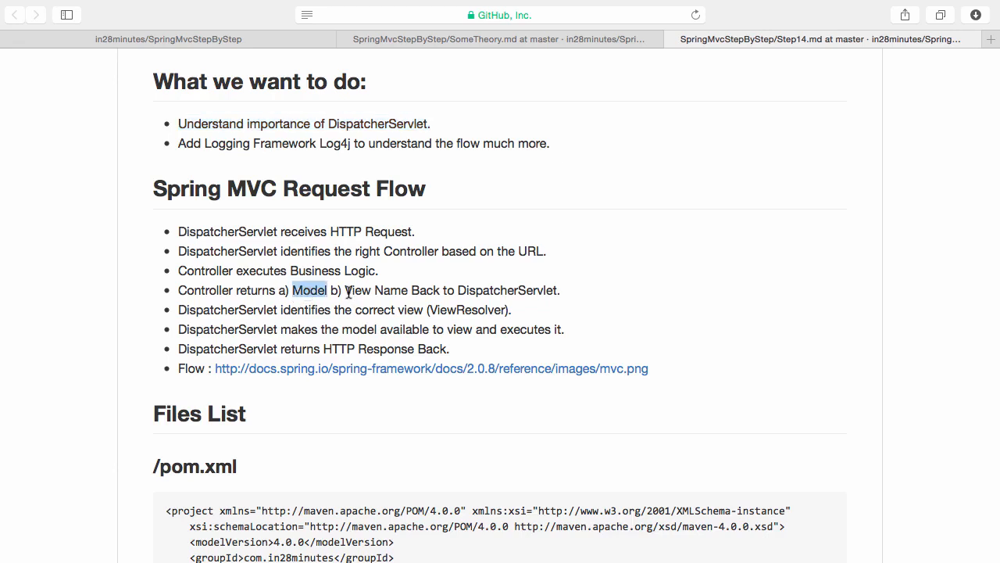
double_click(375, 290)
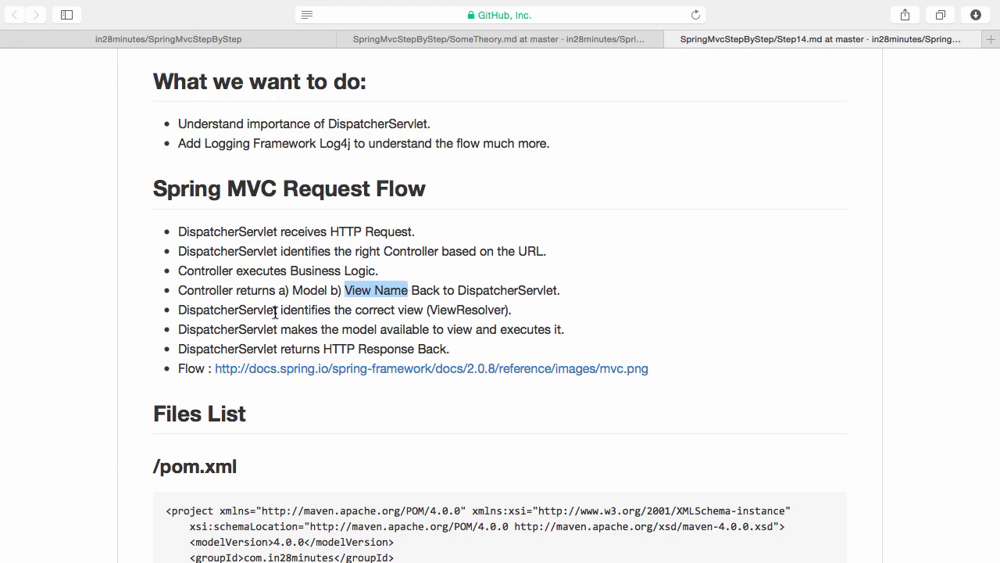
mouse_move(442, 311)
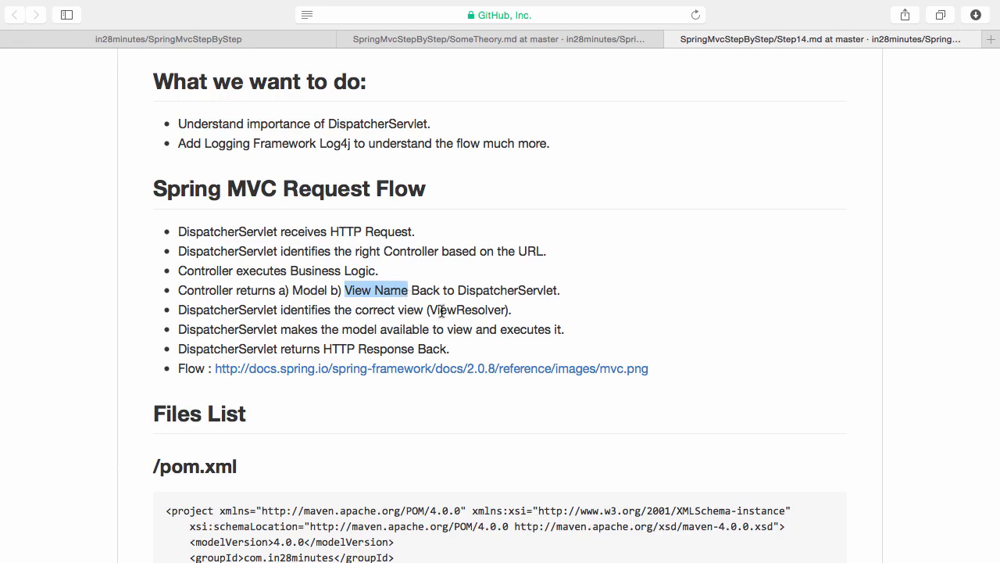
double_click(467, 310)
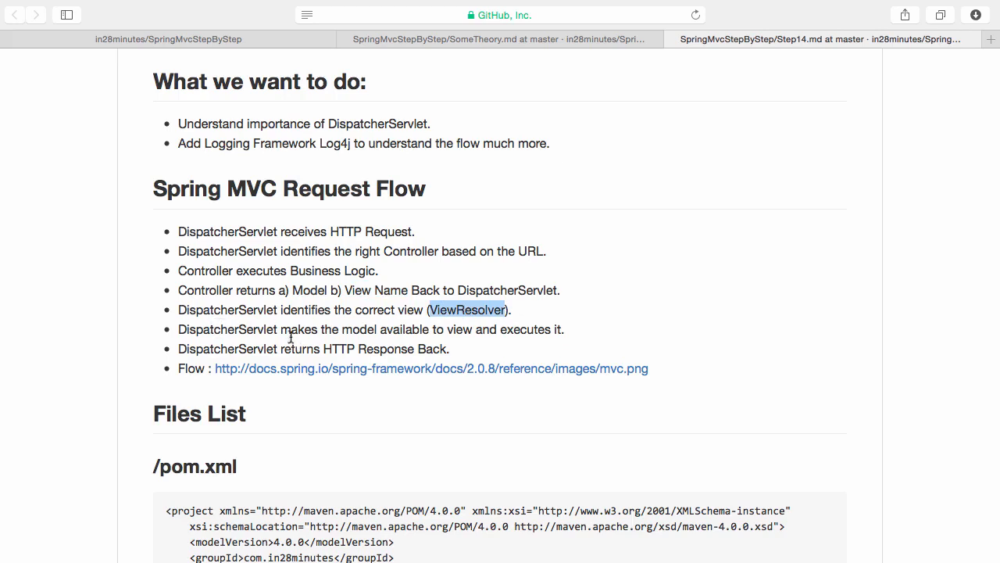
mouse_move(465, 320)
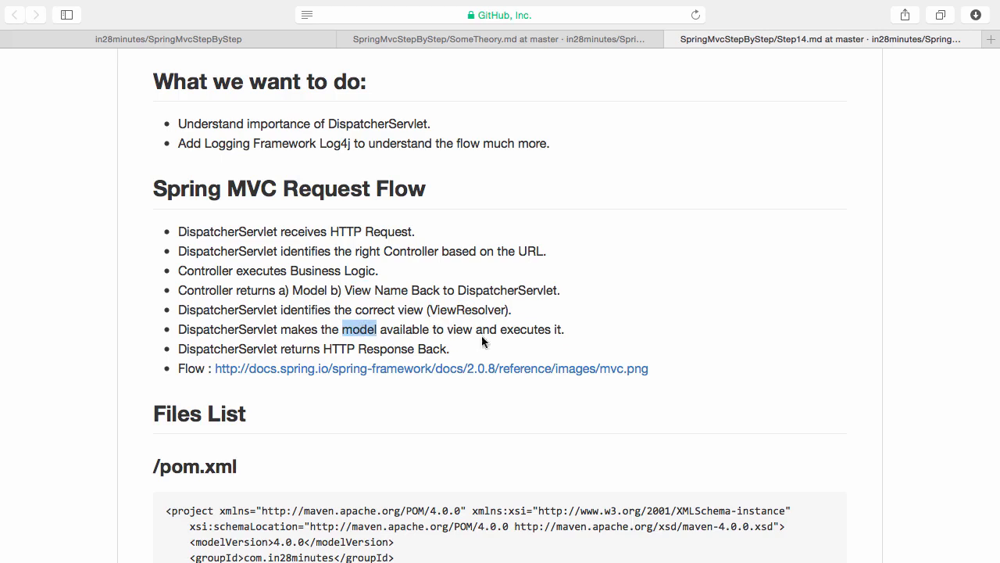
double_click(526, 329)
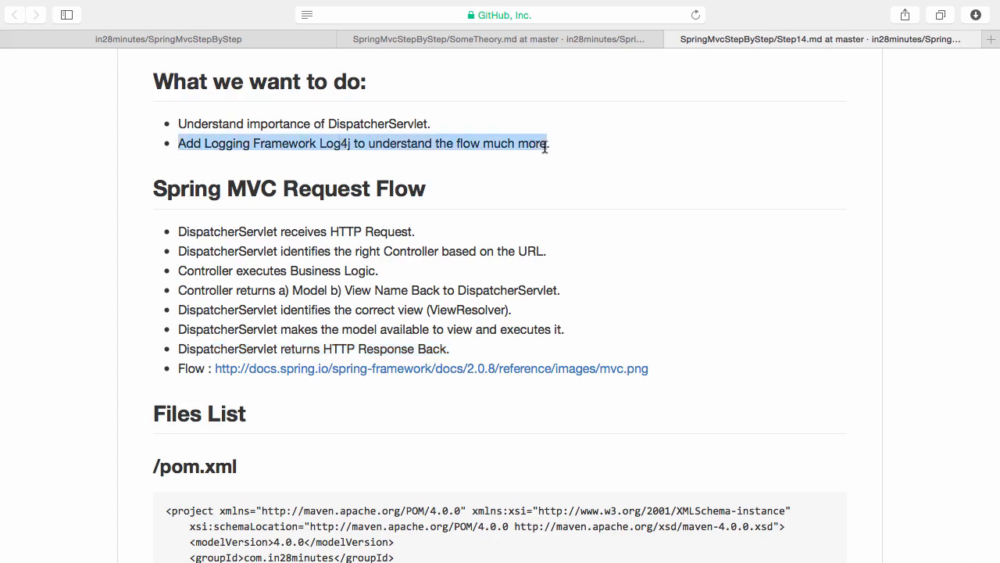
click(565, 150)
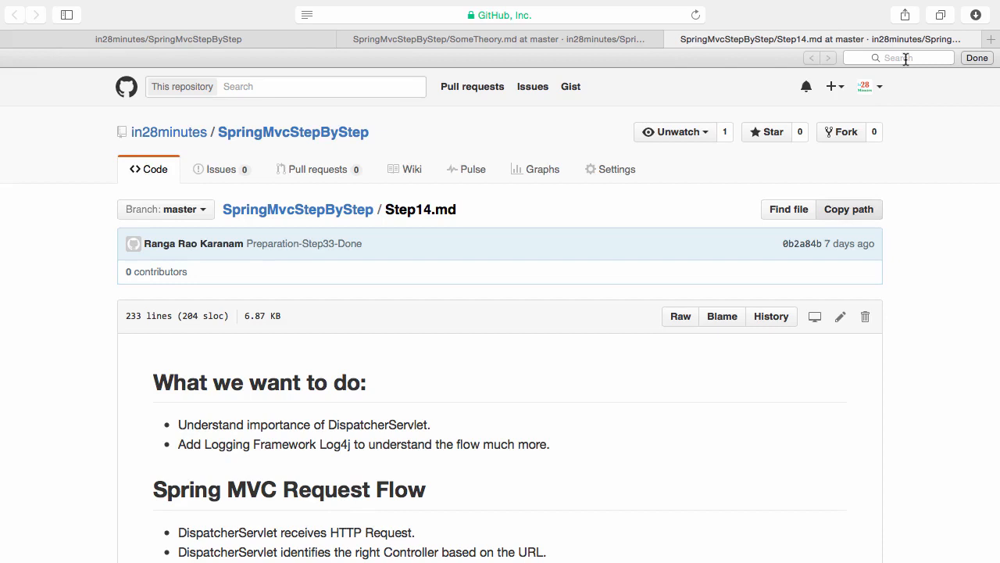
Search the Step14 notes for log4j, then switch back to Eclipse
click(899, 57)
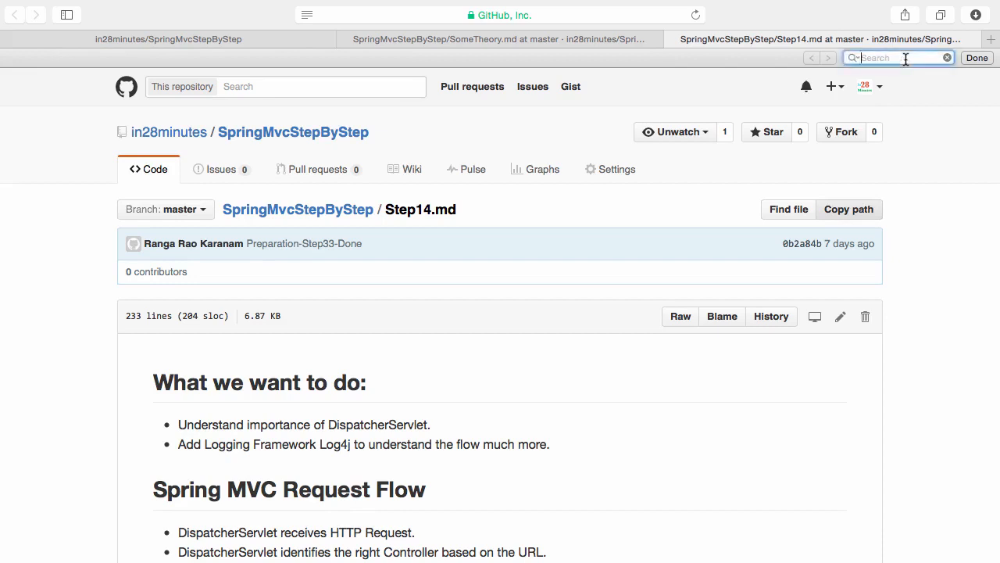
mouse_move(915, 156)
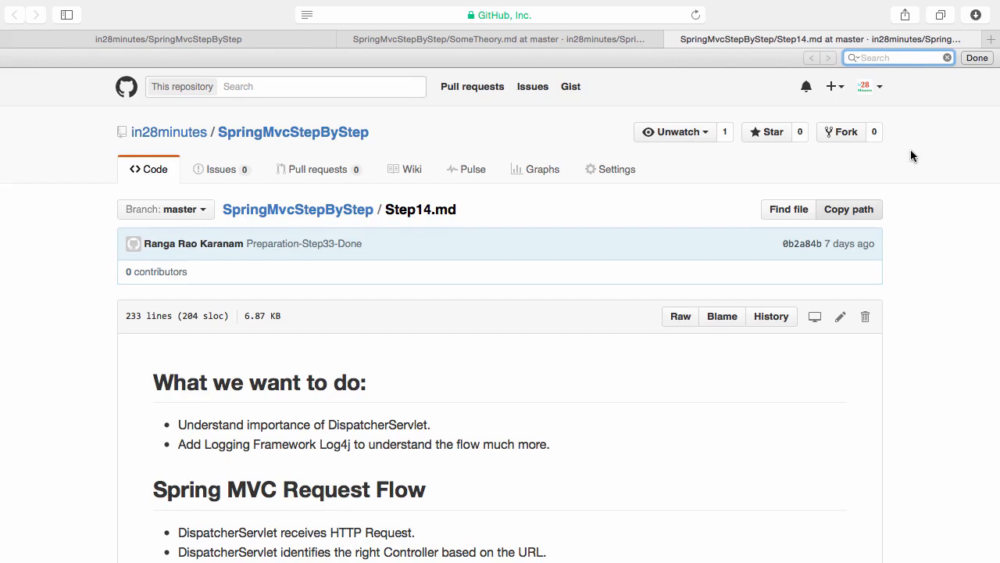
mouse_move(973, 226)
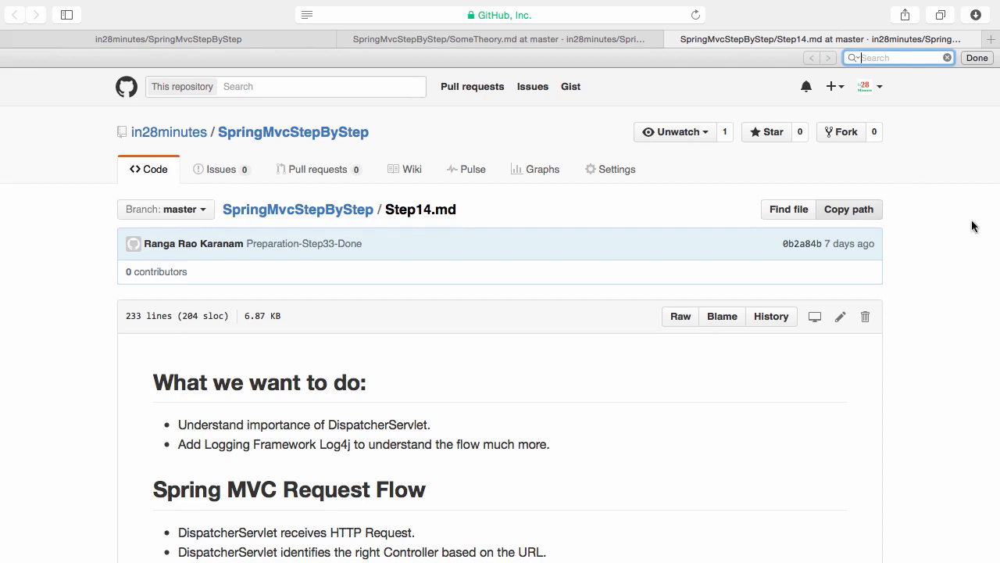
text(log4j)
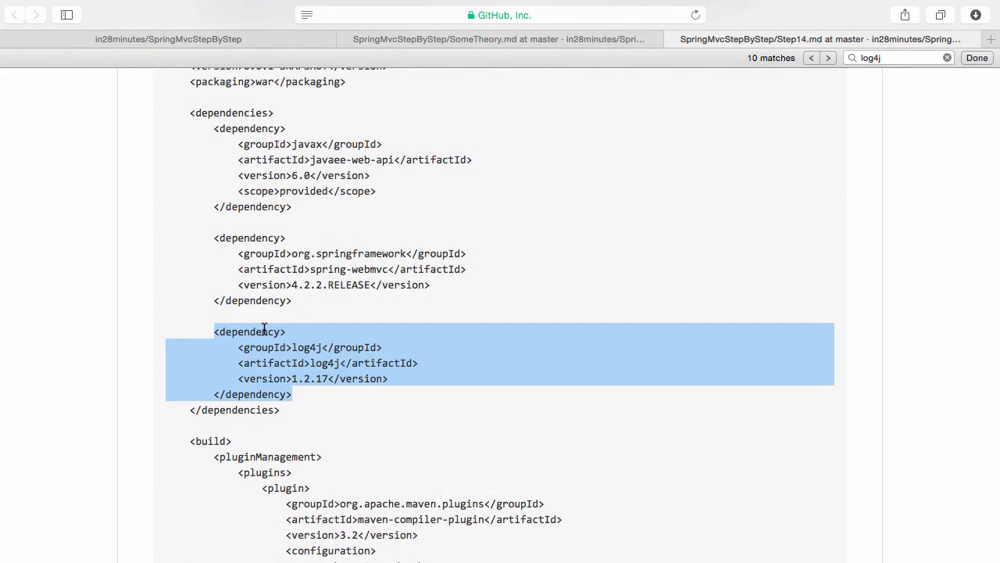
key(cmd+tab)
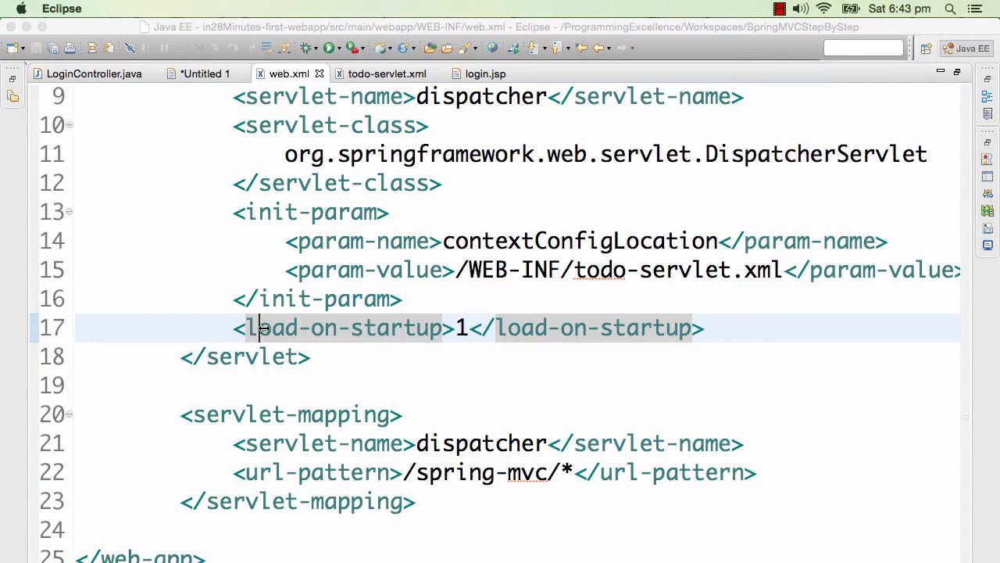
Type a pom.xml dependency with groupId and artifactId log4j and a version tag
click(629, 73)
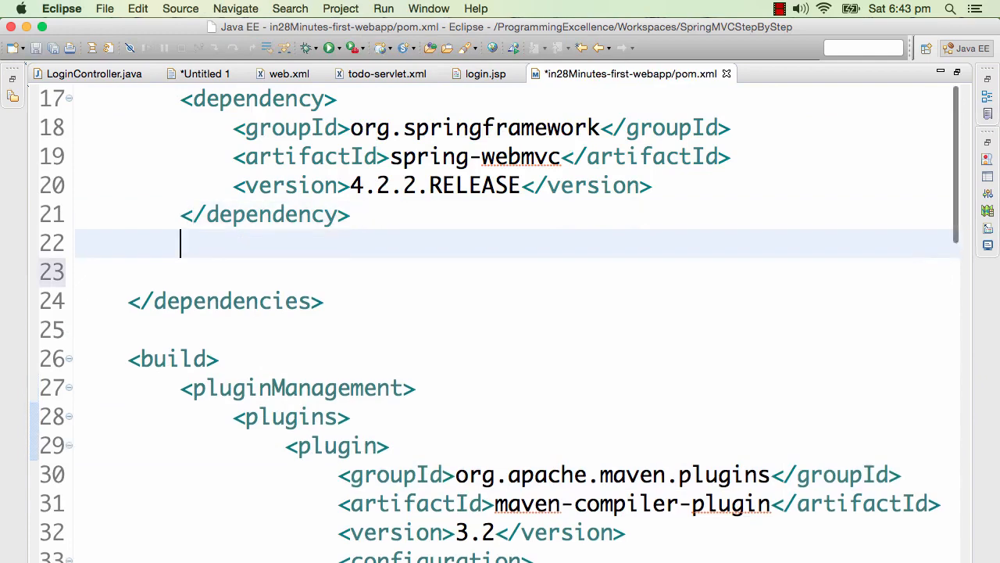
text(<dependency>\n<)
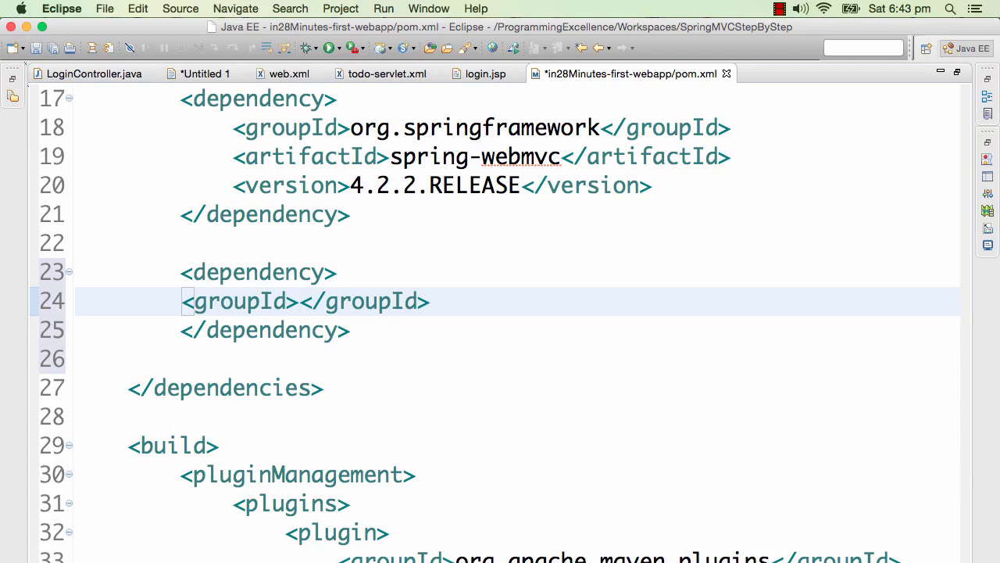
text(lon)
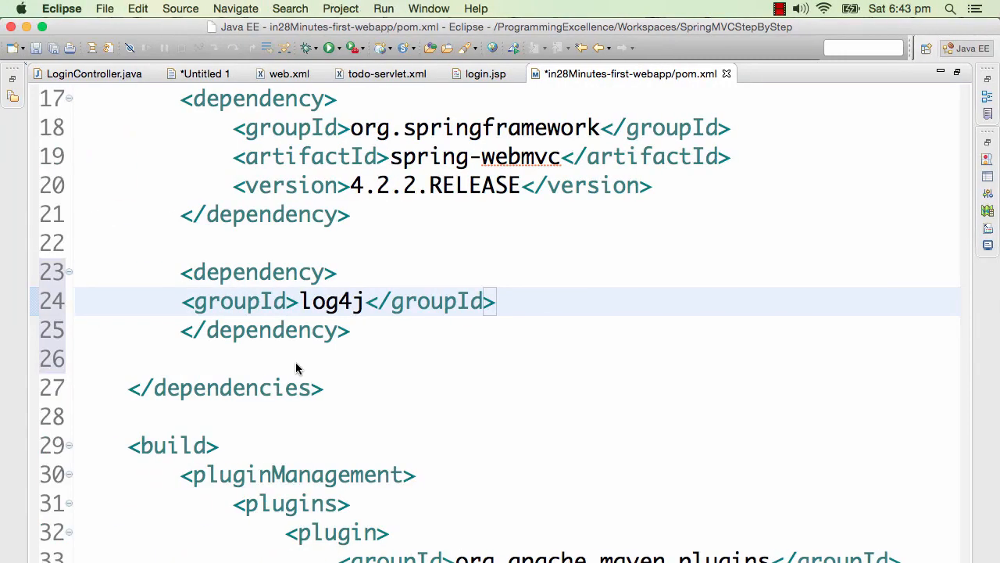
text(<a)
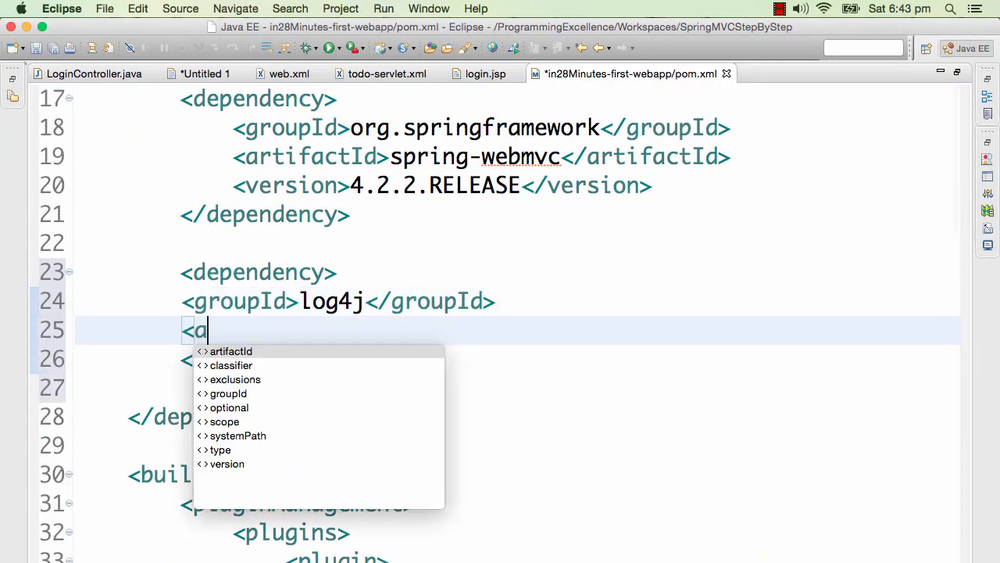
click(230, 351)
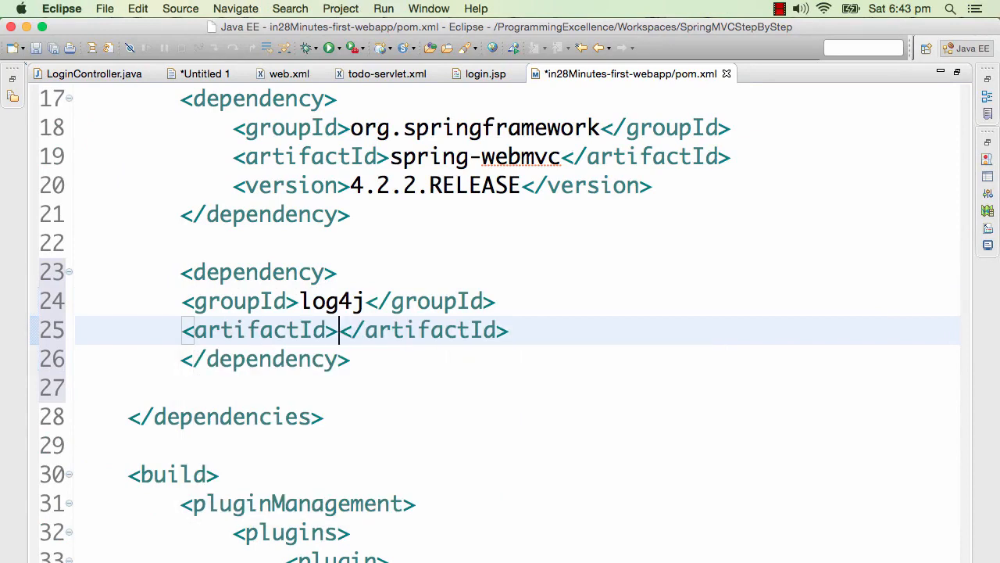
text(log4j)
text(<)
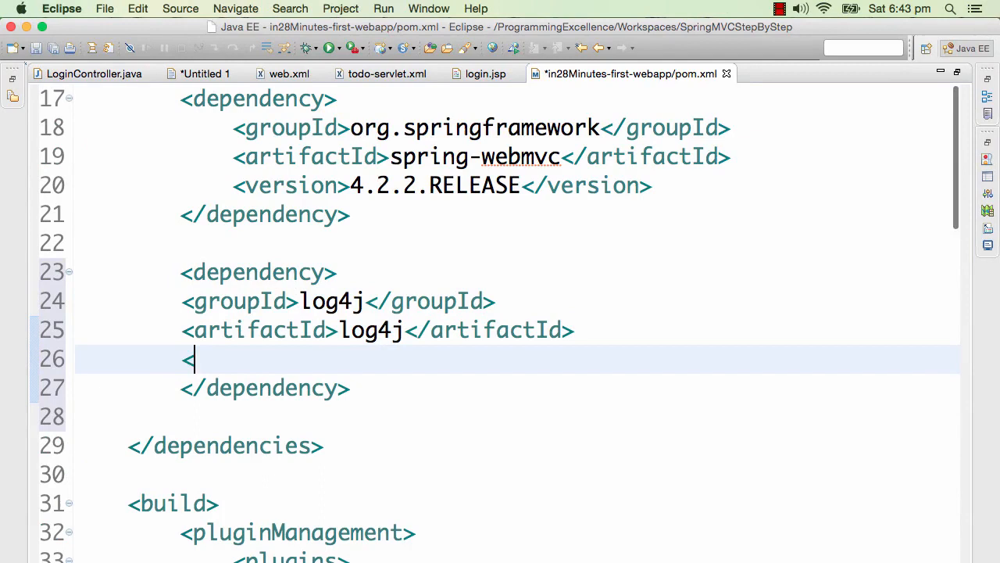
text(version></version>)
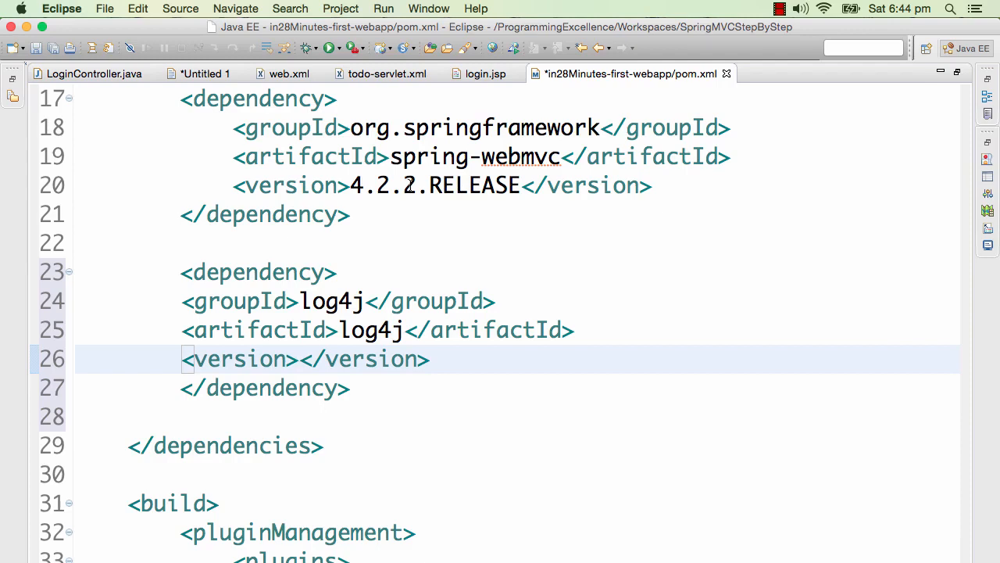
Restore the Spring version digit to 4.2.2 and enter log4j version 1.2.17
click(299, 358)
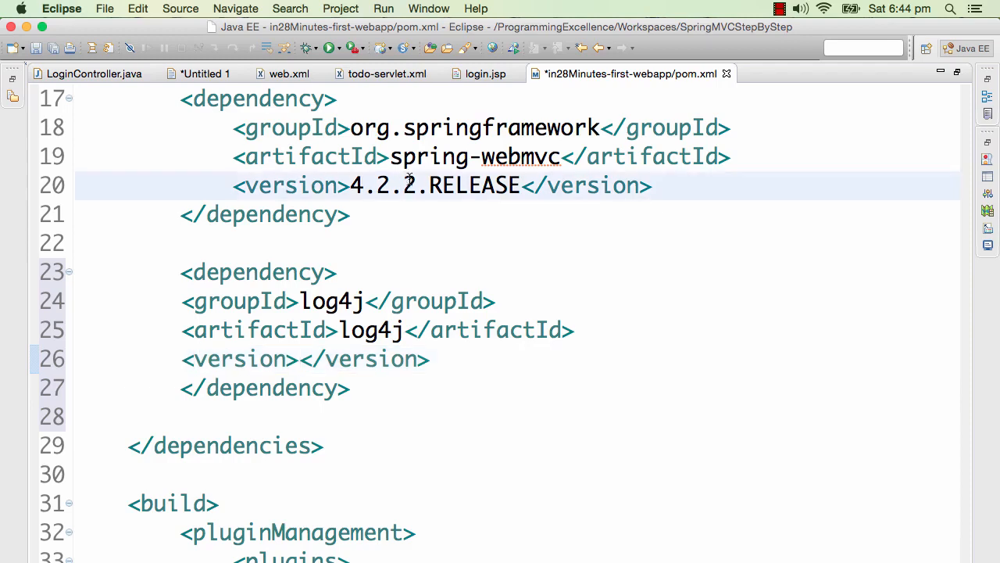
text(4)
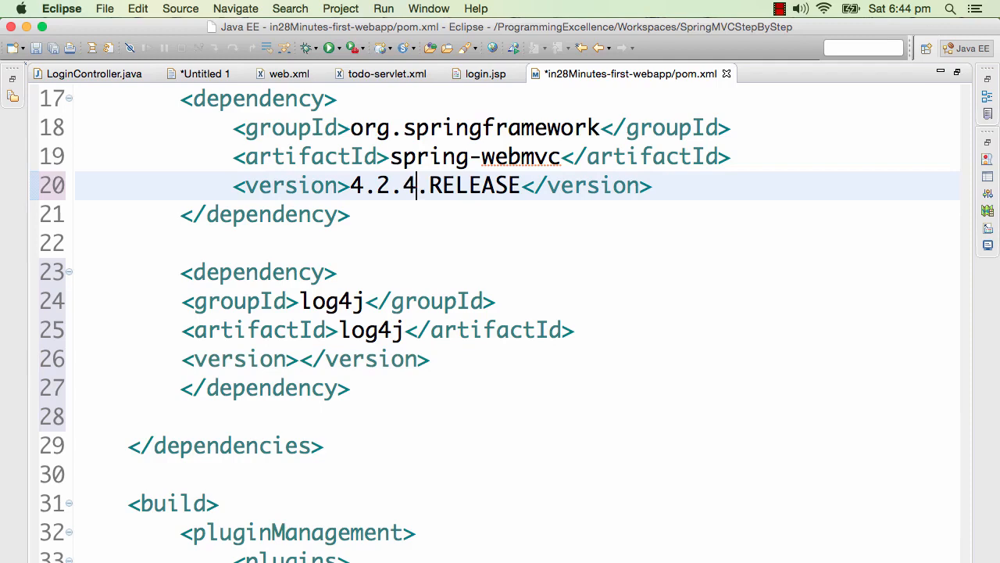
key(Backspace)
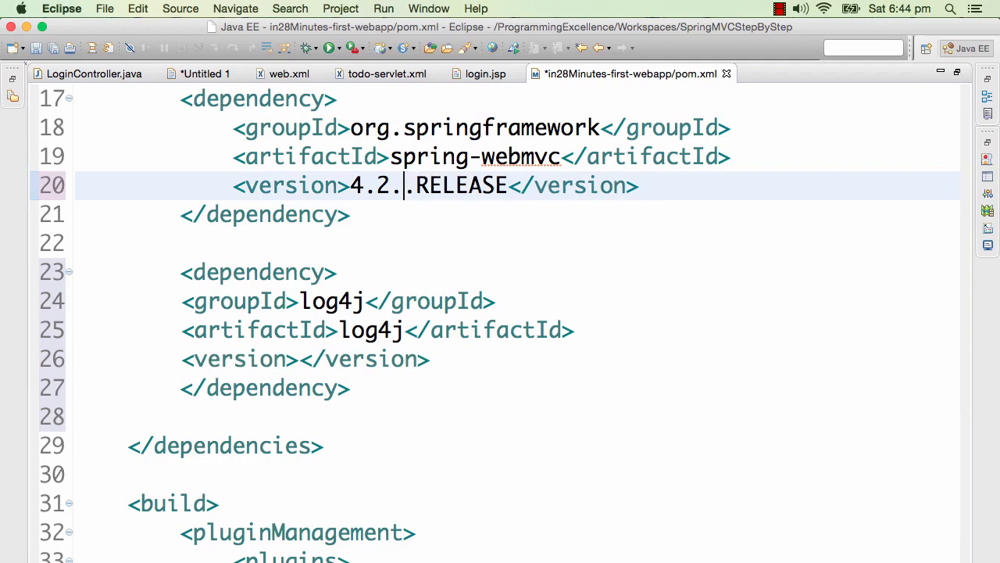
text(2)
click(306, 359)
text(1)
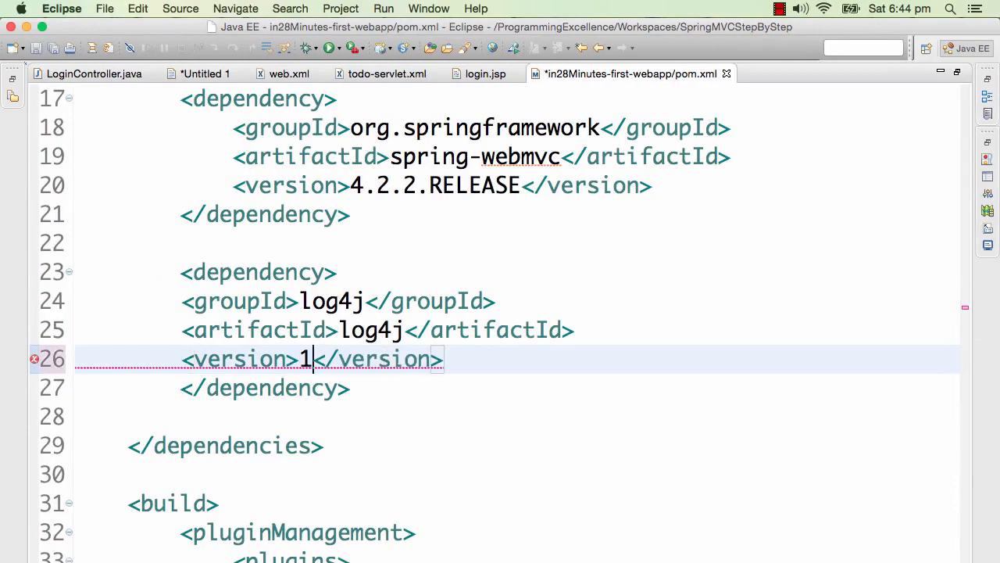
text(.2.17)
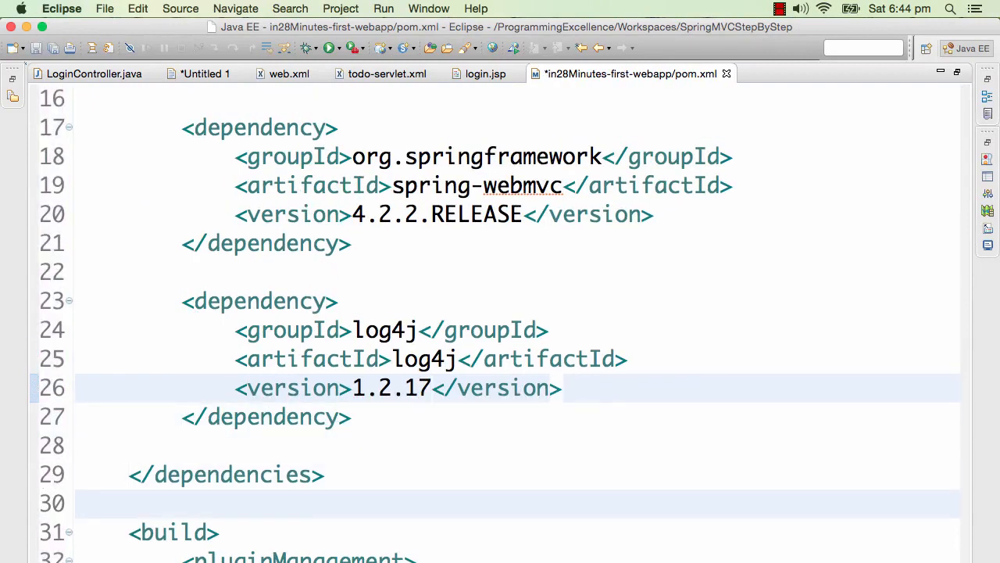
Save pom.xml, stop the running build, and highlight the log4j groupId
key(cmd+s)
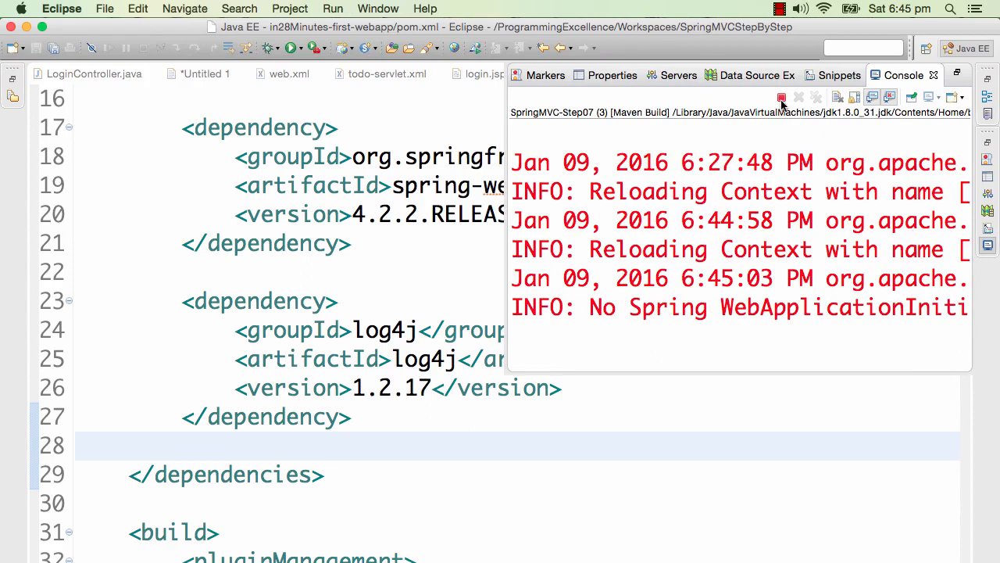
click(798, 97)
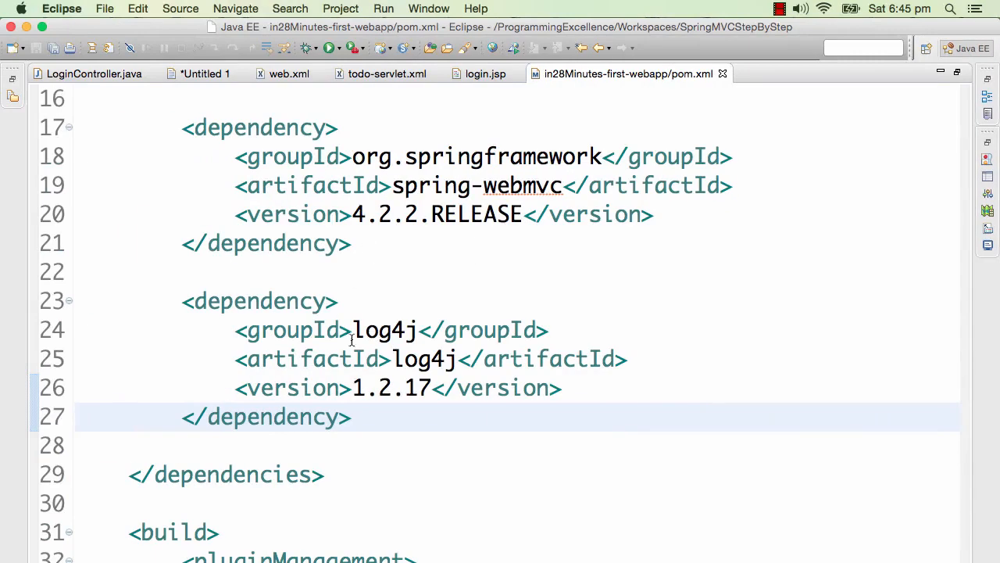
double_click(383, 329)
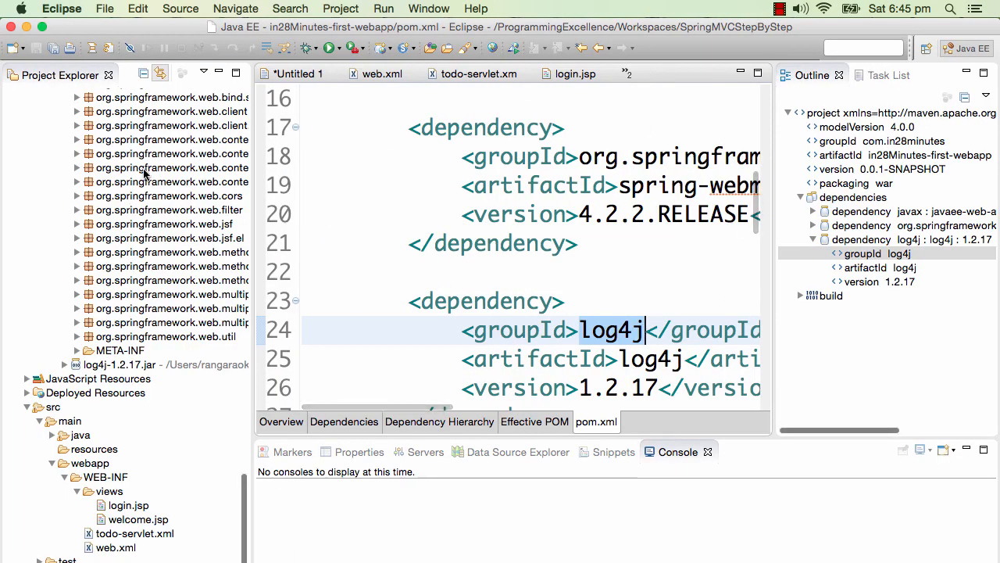
Expand src/main/java to show its com package, reselecting src/main/resources afterwards
click(97, 449)
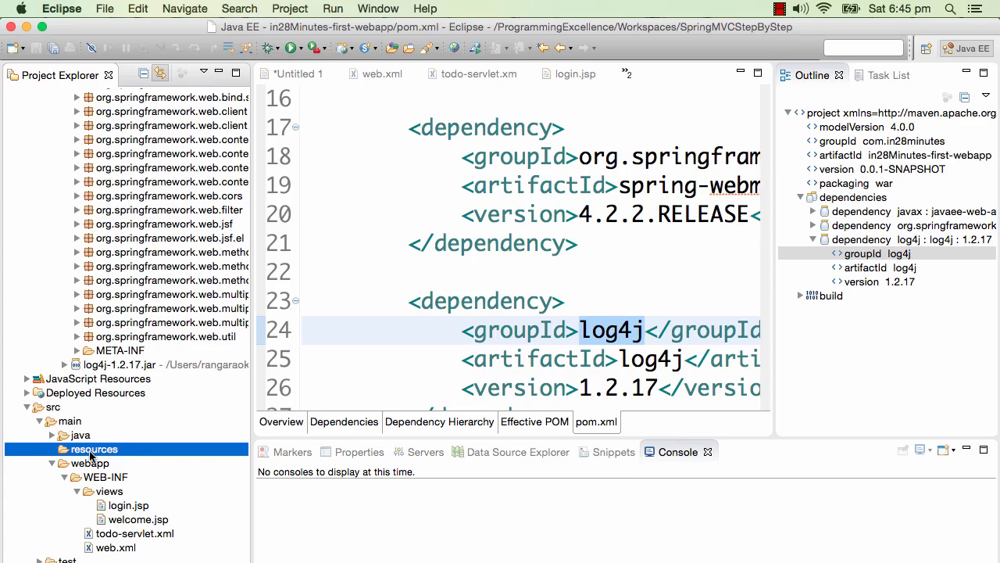
mouse_move(94, 456)
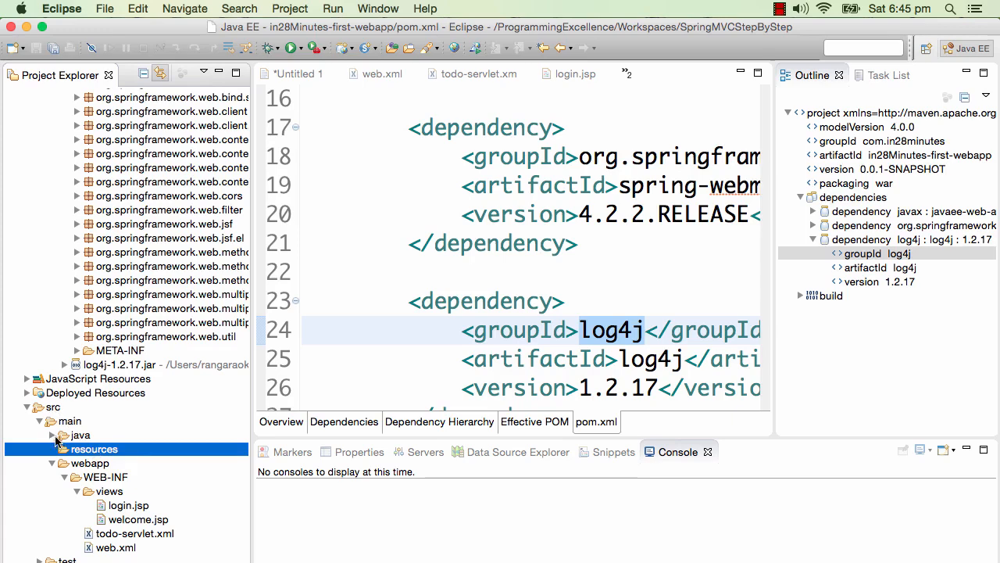
click(64, 435)
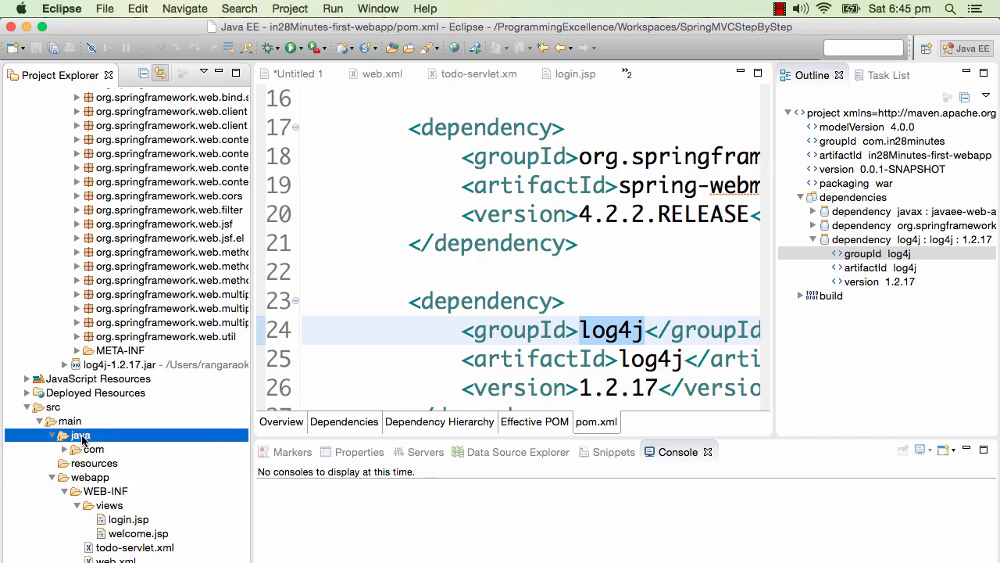
click(94, 463)
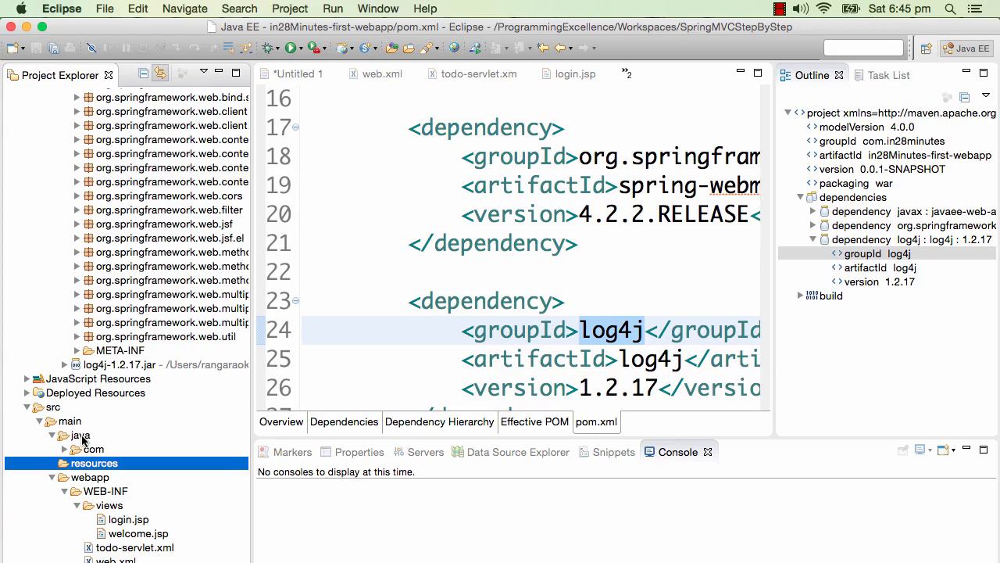
mouse_move(84, 440)
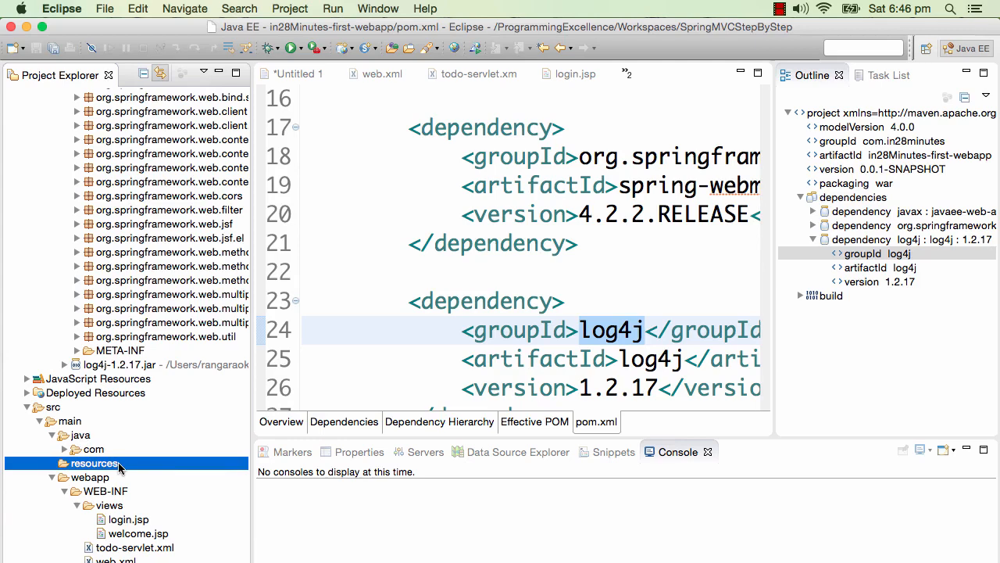
mouse_move(114, 529)
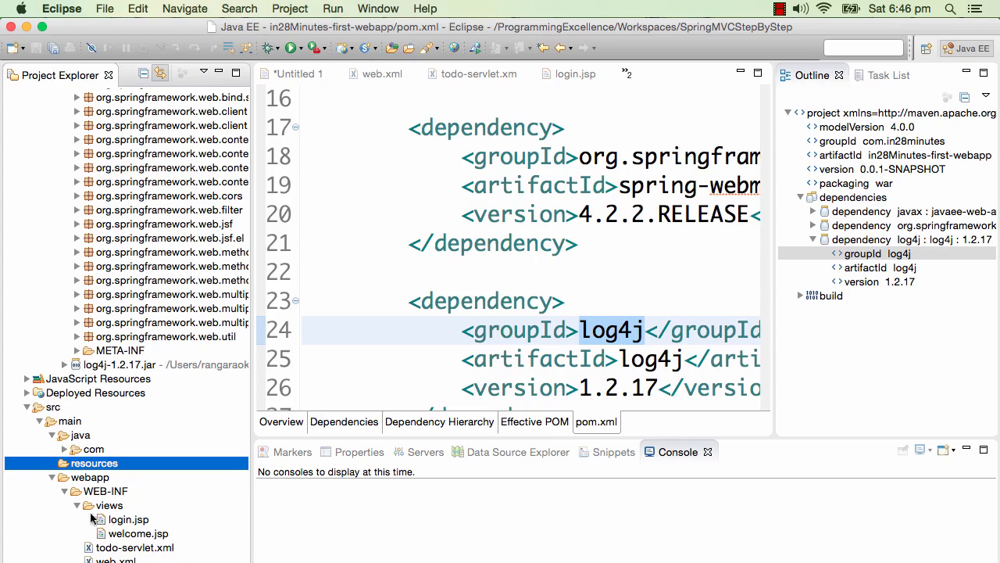
mouse_move(215, 541)
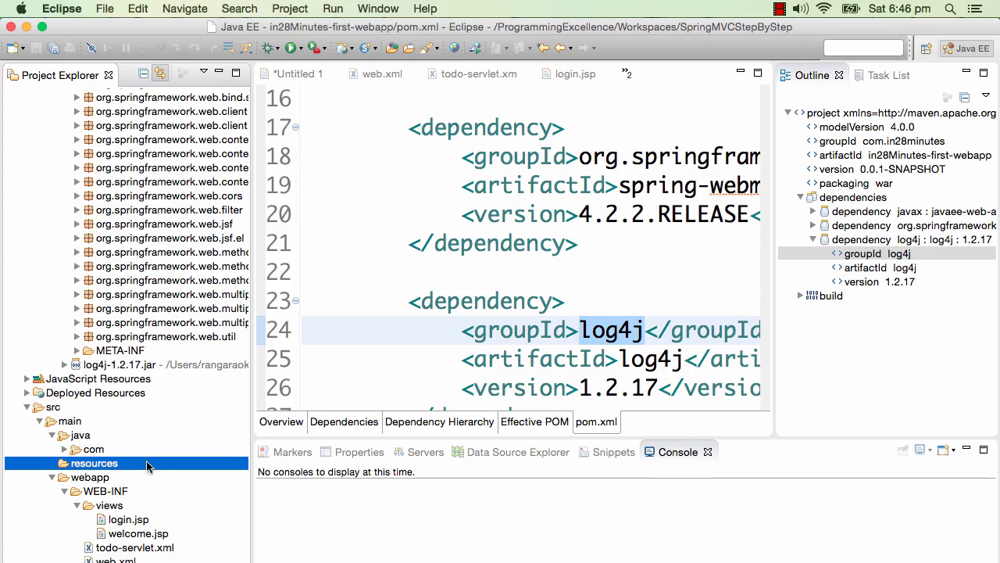
Create a new file named log4j.properties in src/main/resources
right_click(94, 463)
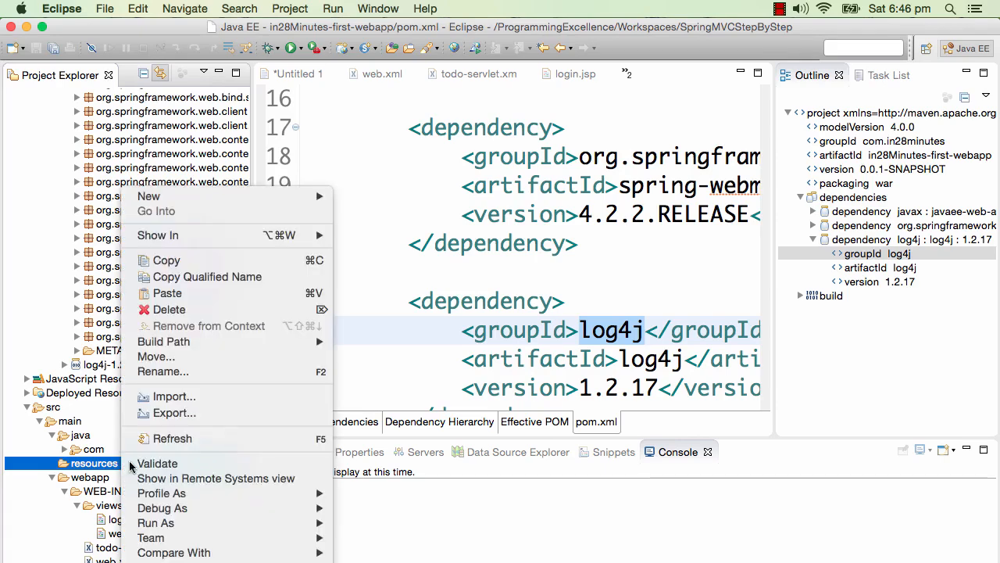
mouse_move(149, 196)
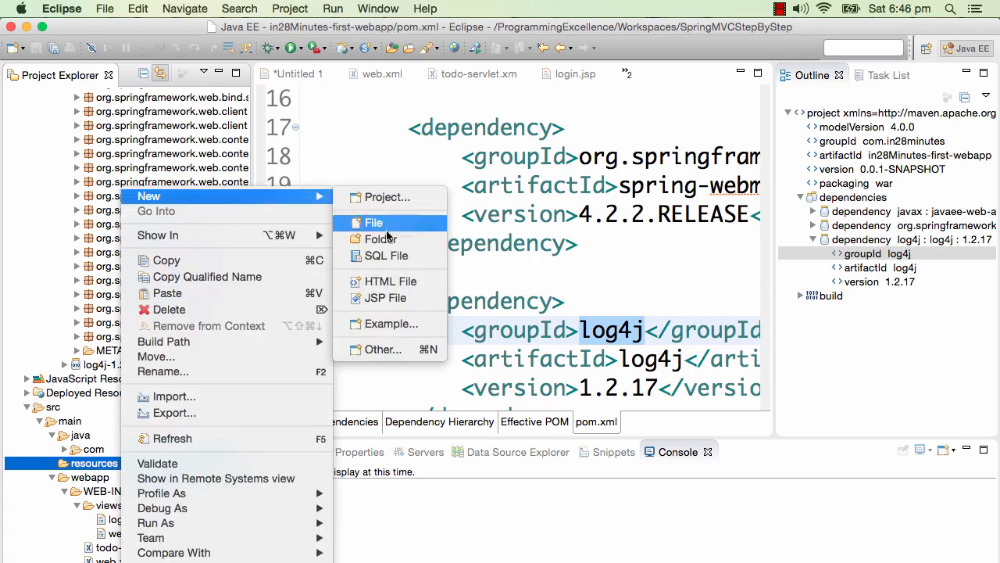
mouse_move(379, 349)
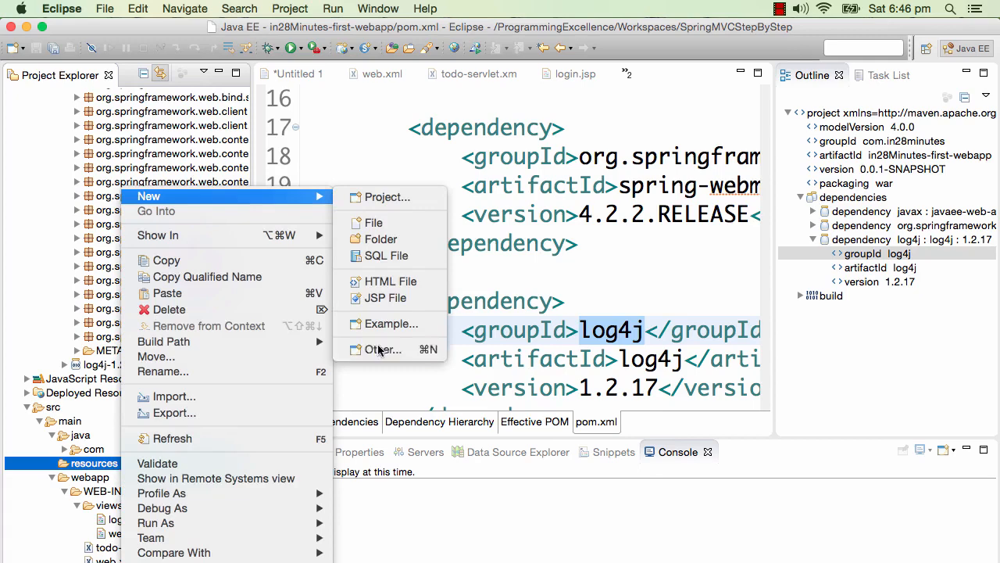
click(383, 349)
text(log)
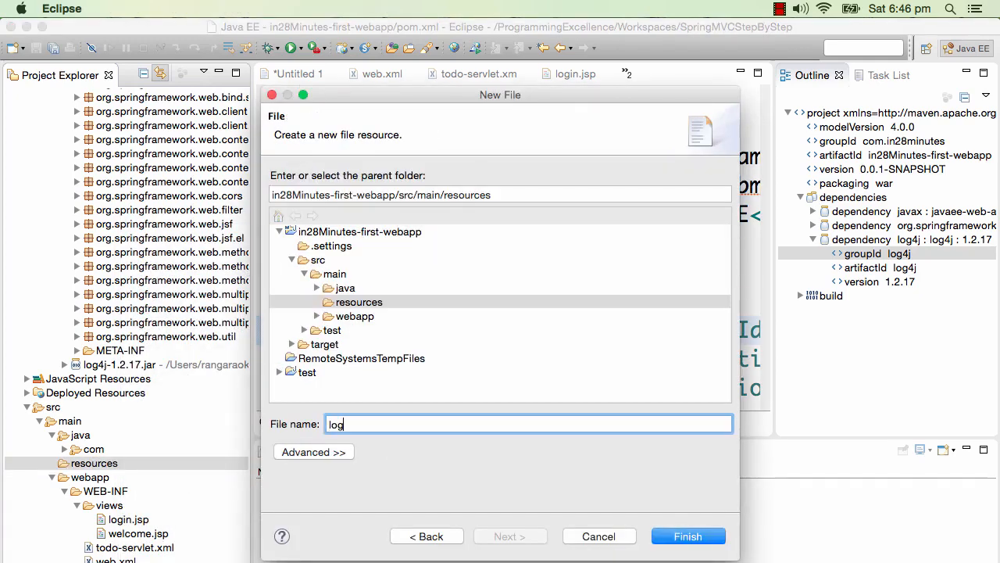
text(4j.properties)
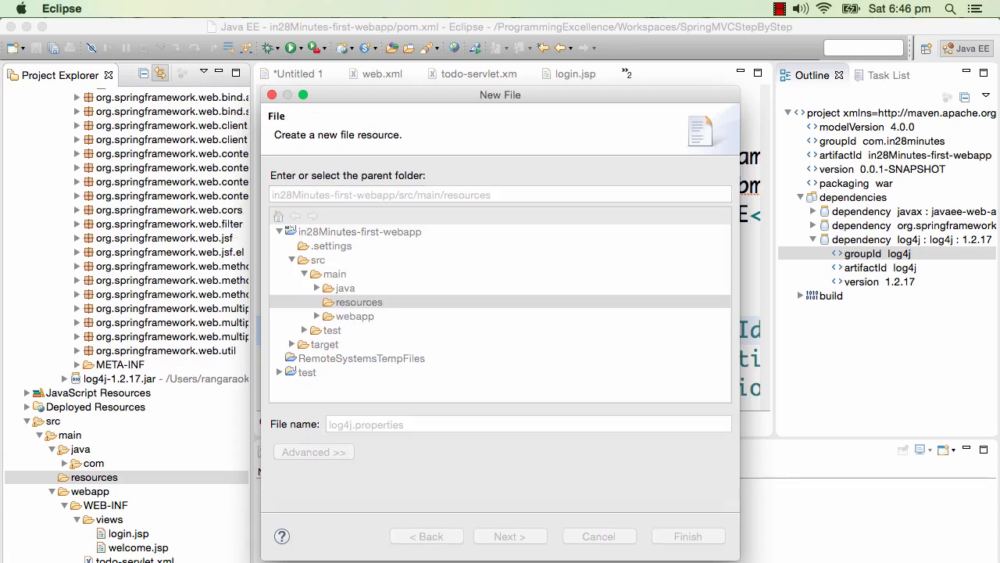
click(687, 535)
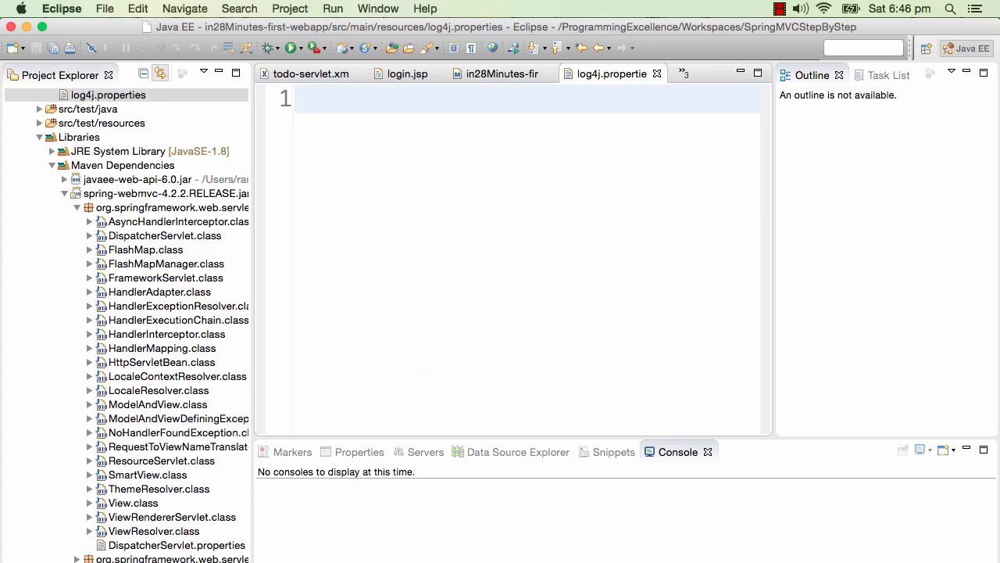
Enter org.springframework and org.log4j level lines into the empty log4j.properties
click(296, 99)
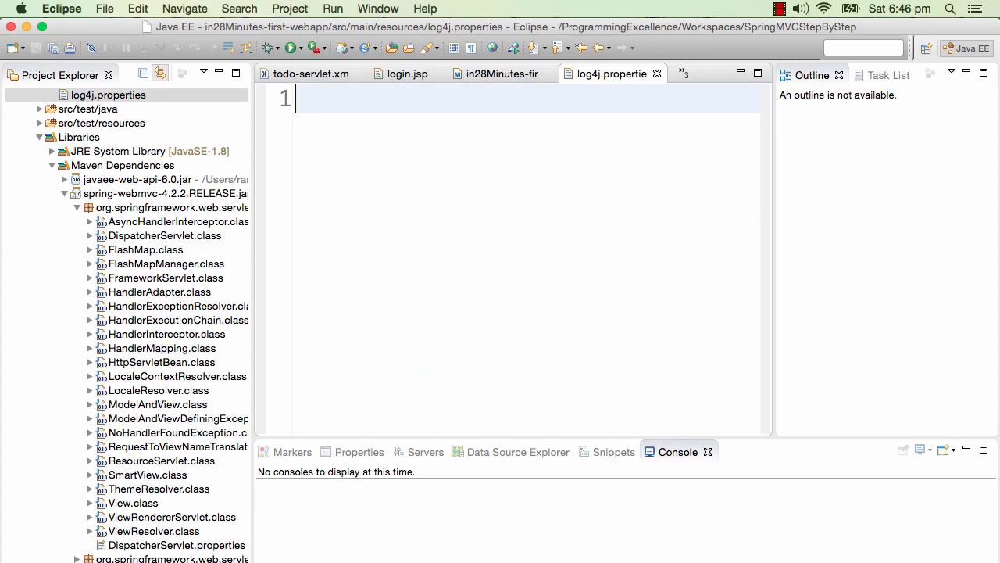
text(org)
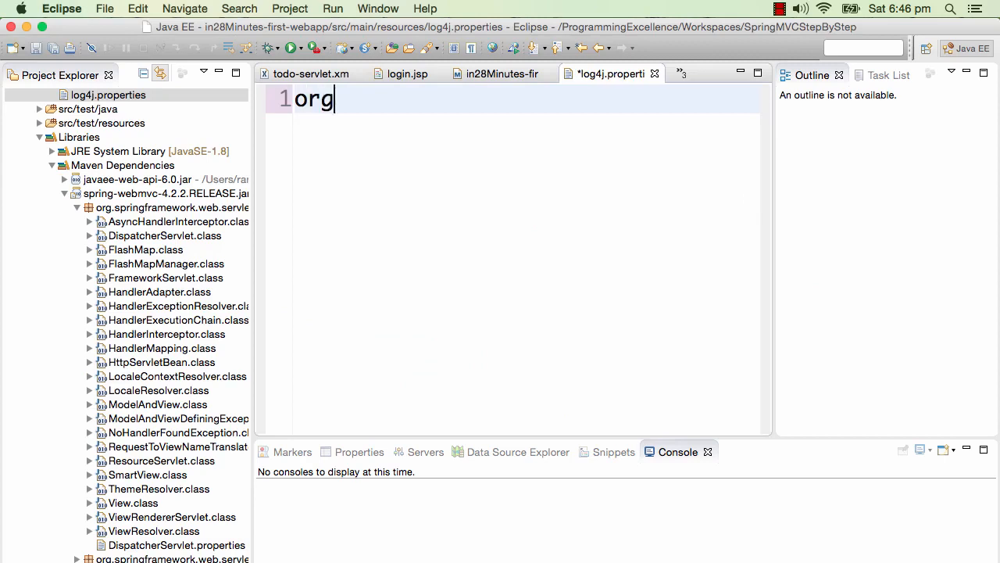
text(.springfr)
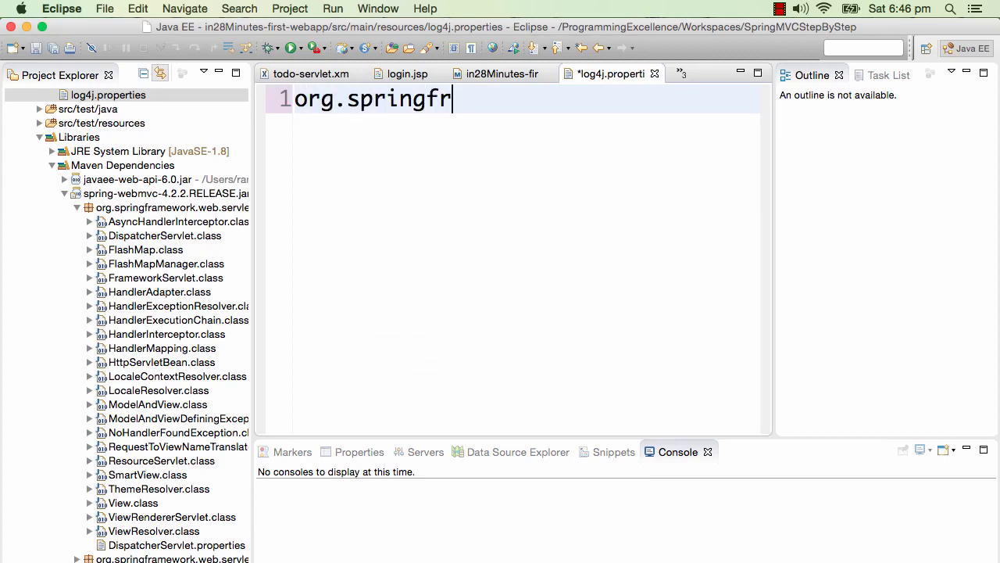
text(amework=Everything)
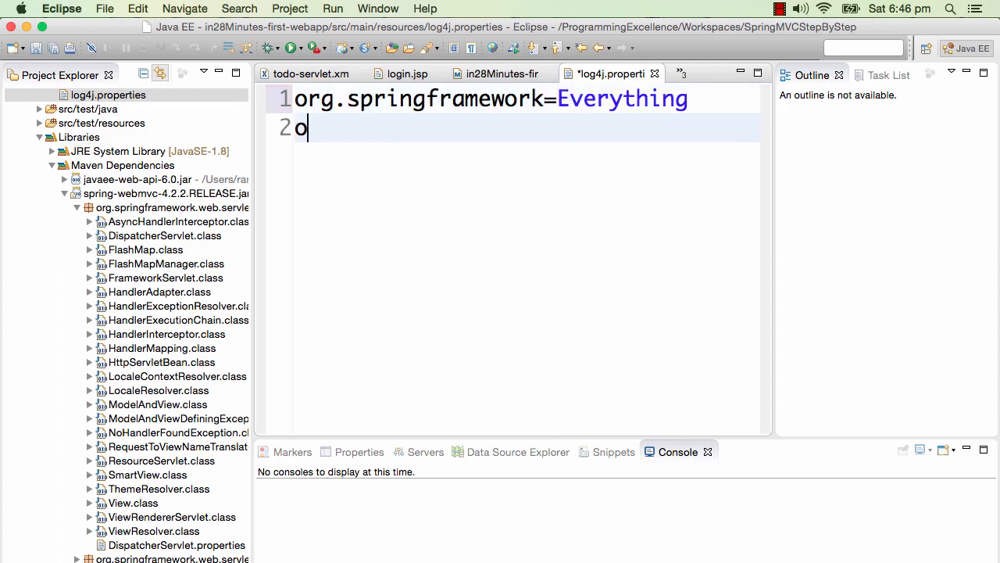
text(rg.log4j=)
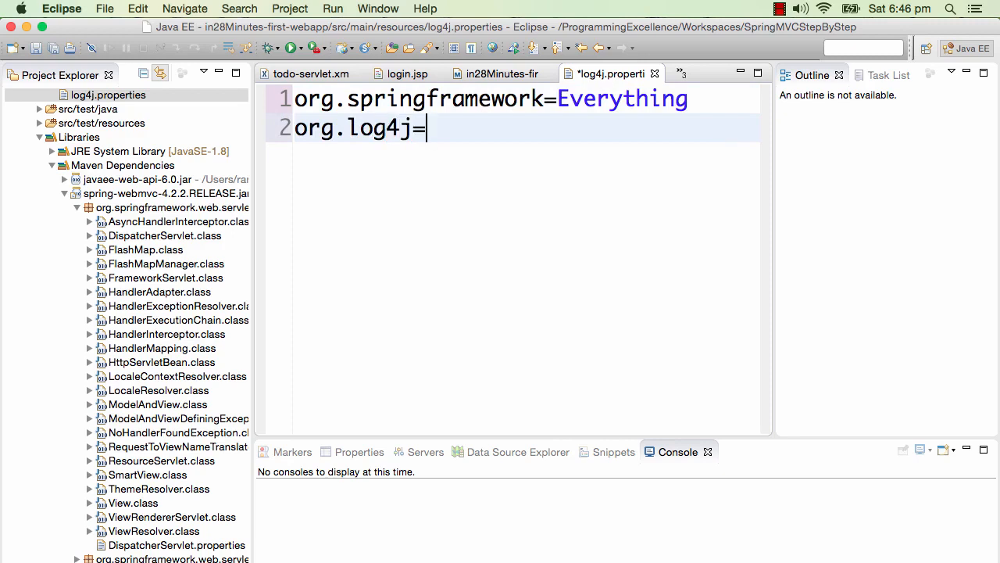
text(L)
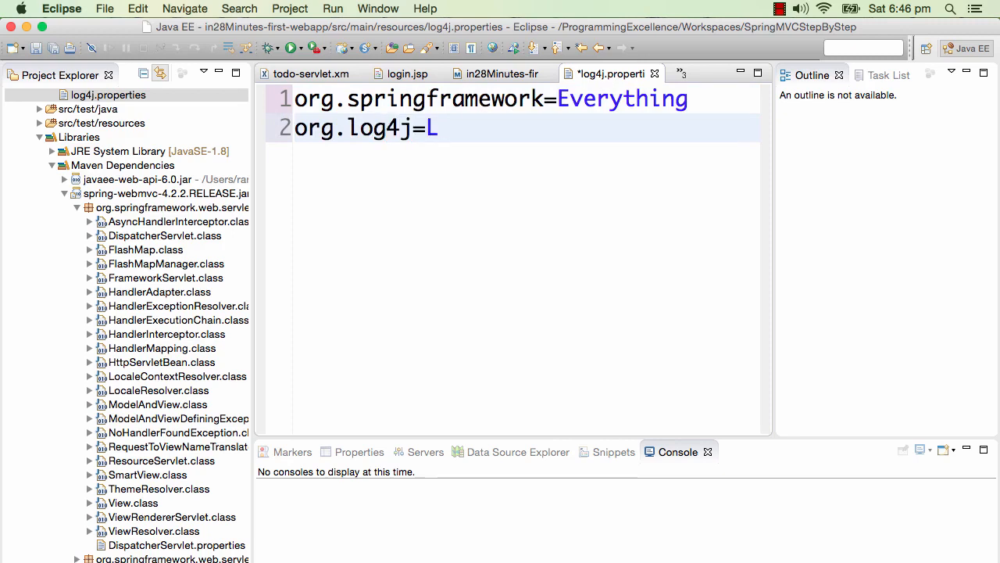
text(eve1)
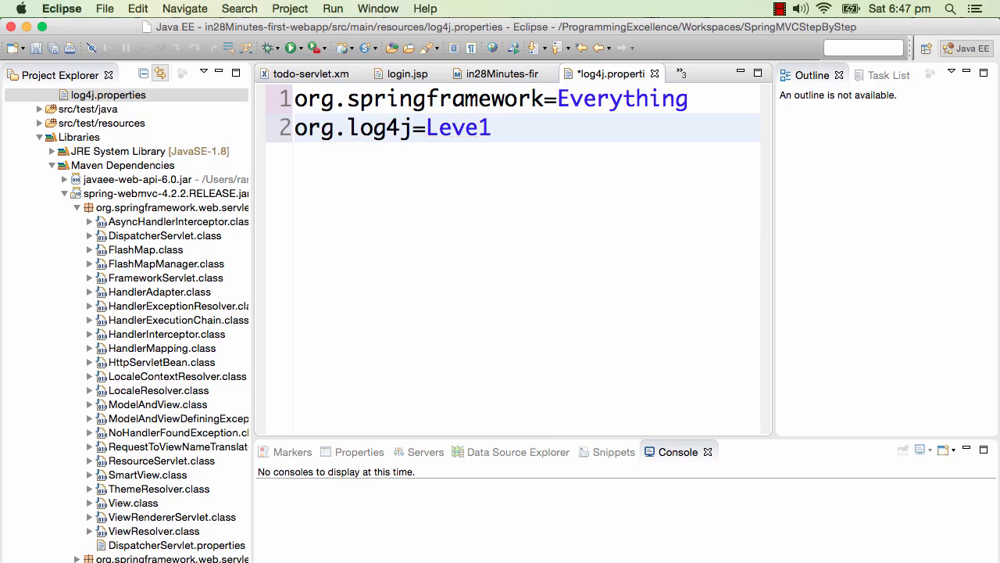
key(BackSpace)
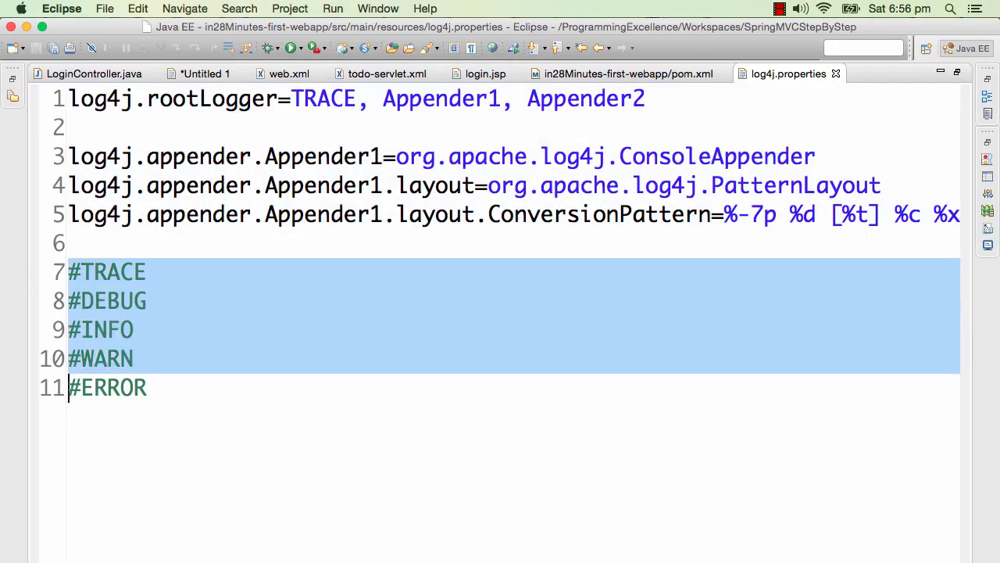
Delete Appender2 from the rootLogger line, then select WARN and DEBUG in the level list
double_click(107, 387)
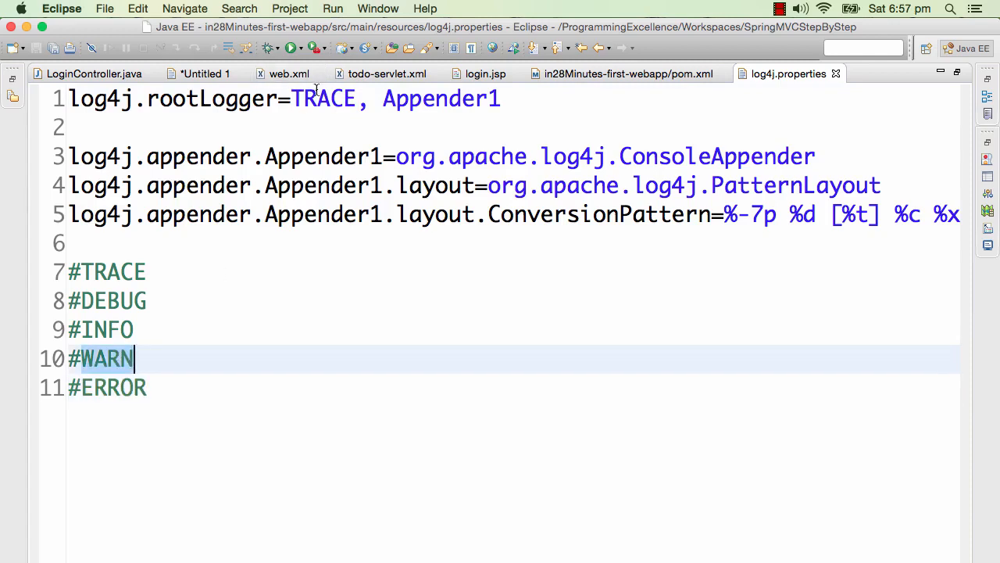
mouse_move(236, 231)
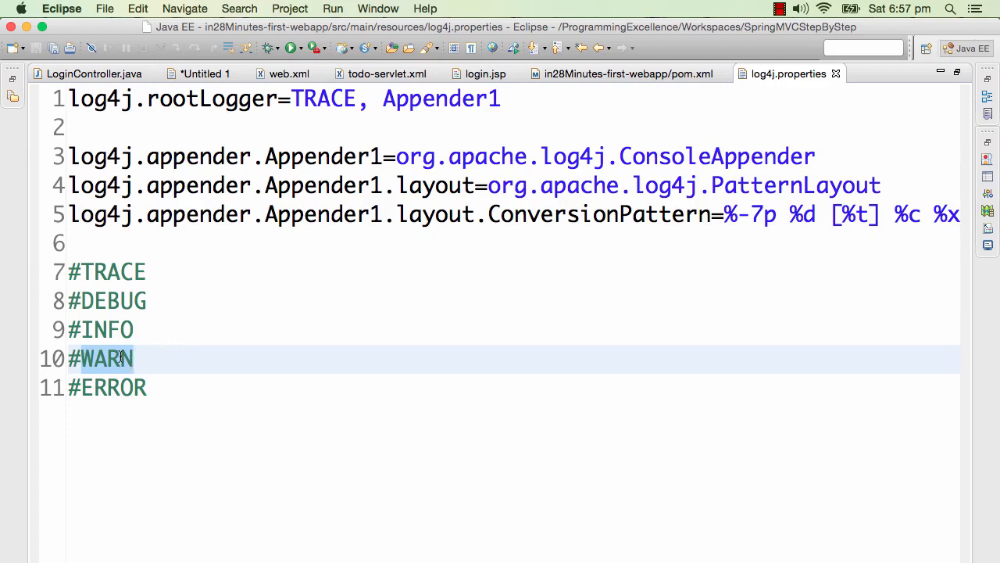
click(113, 329)
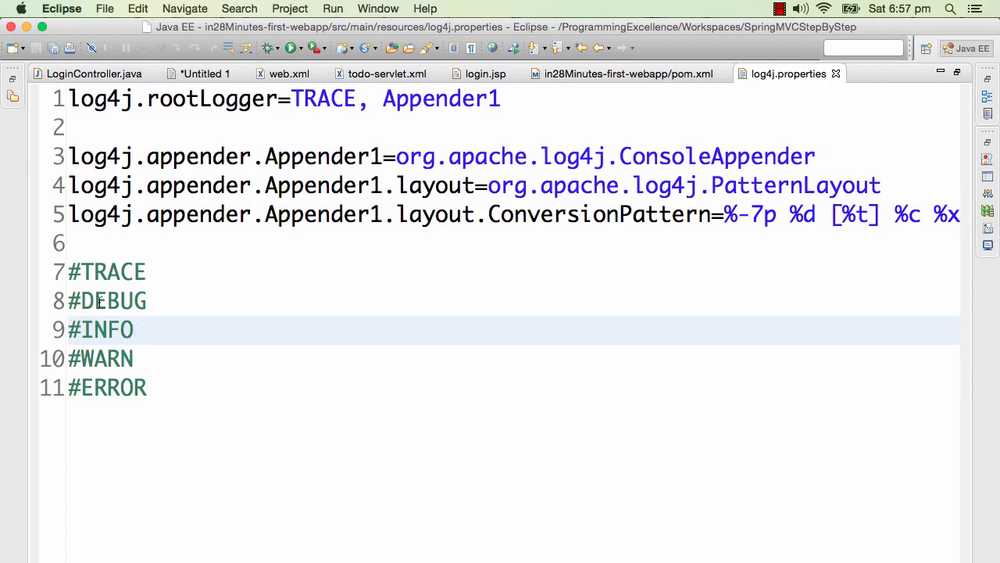
double_click(107, 300)
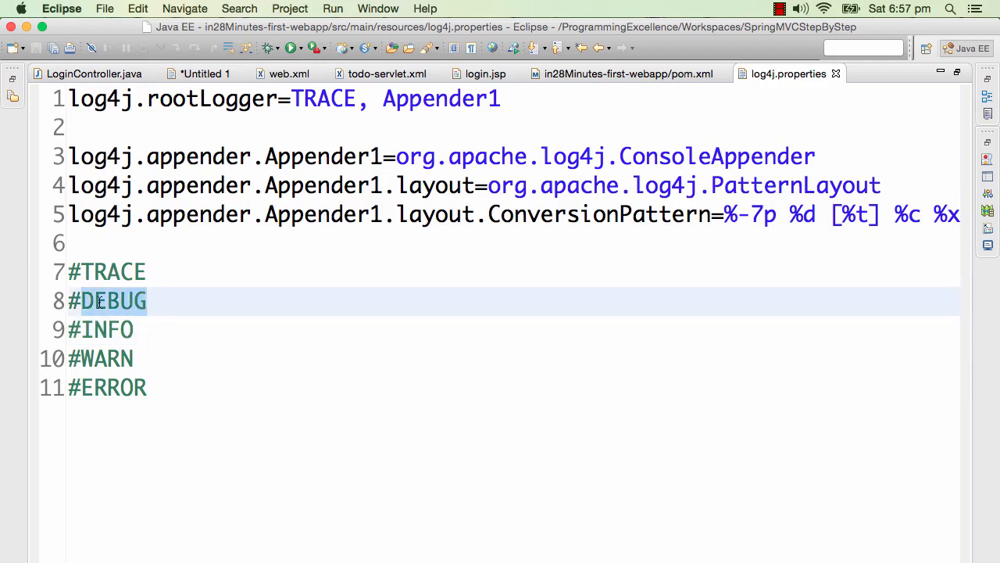
click(146, 301)
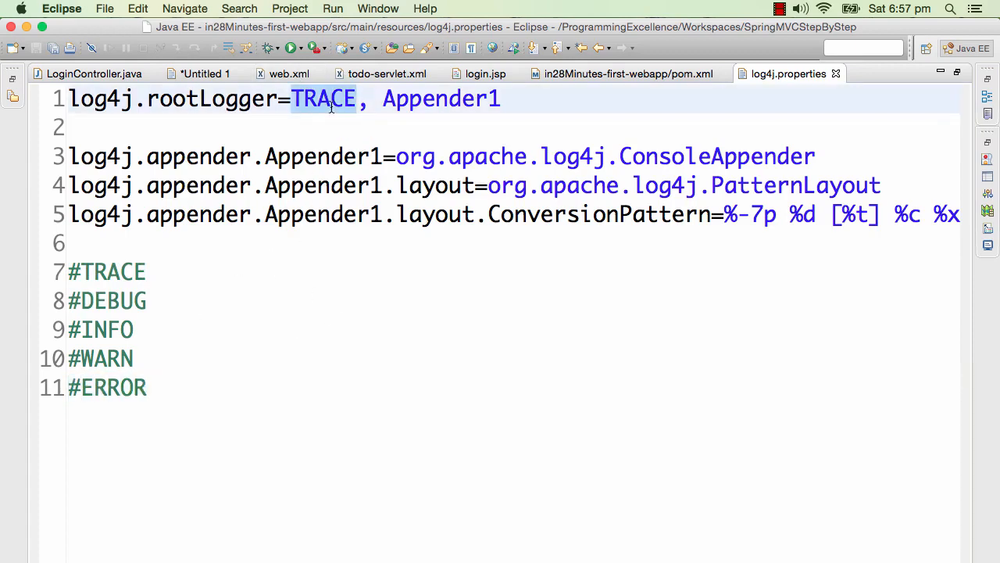
Change the rootLogger level from TRACE to ERROR and launch the Tomcat run
text(ERROR)
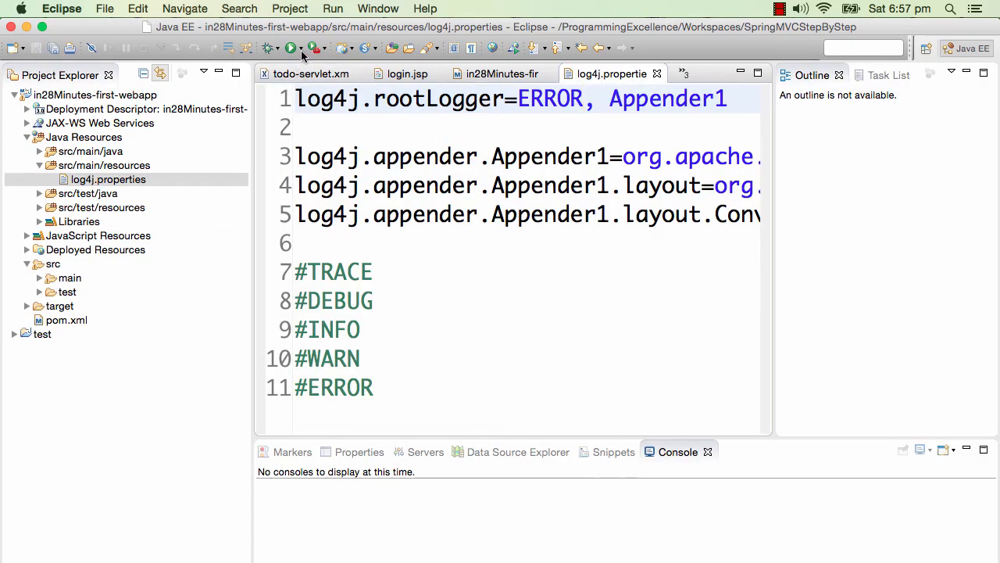
click(291, 47)
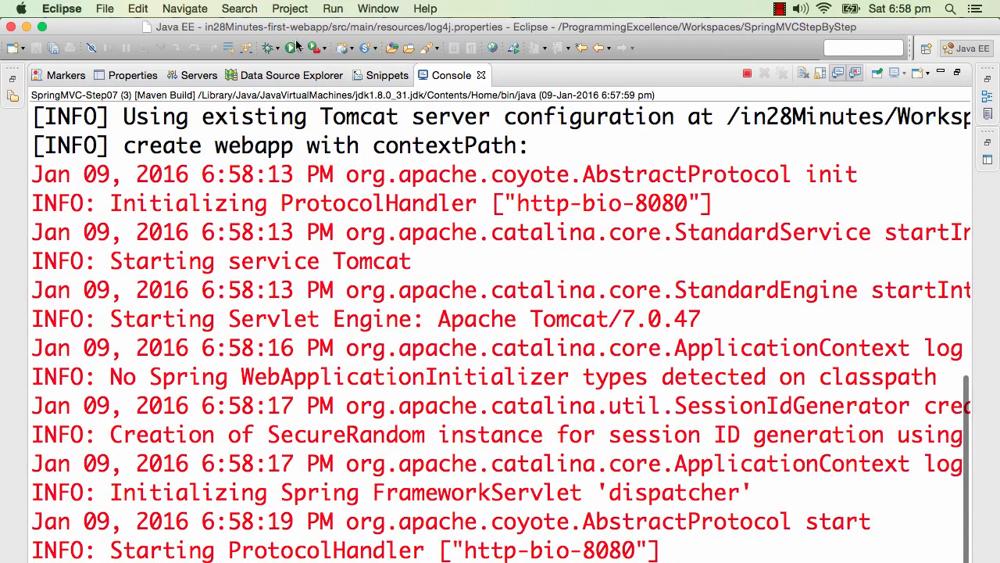
Review the TRACE and DEBUG lines in the Console, then return to log4j.properties
click(294, 47)
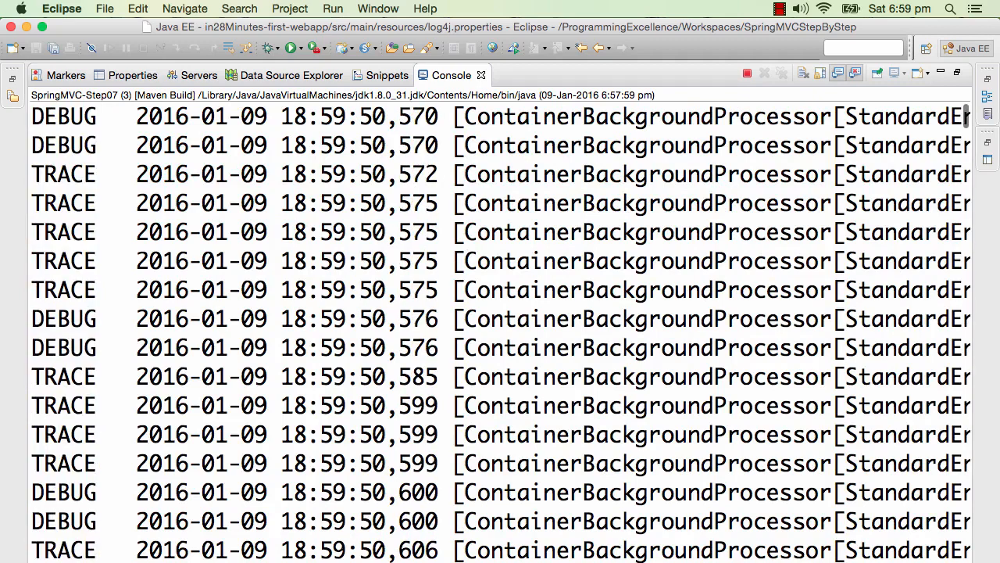
click(788, 73)
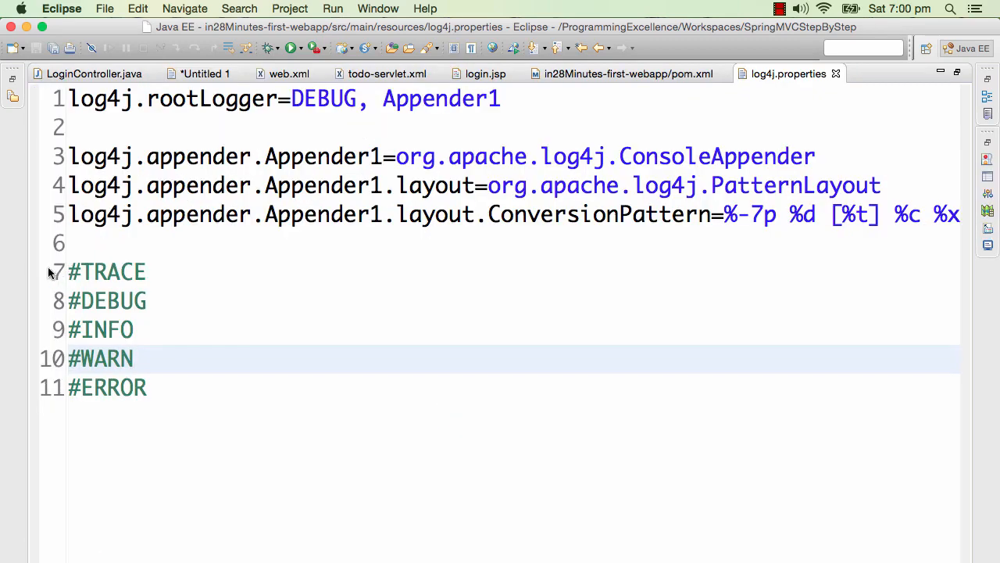
click(133, 358)
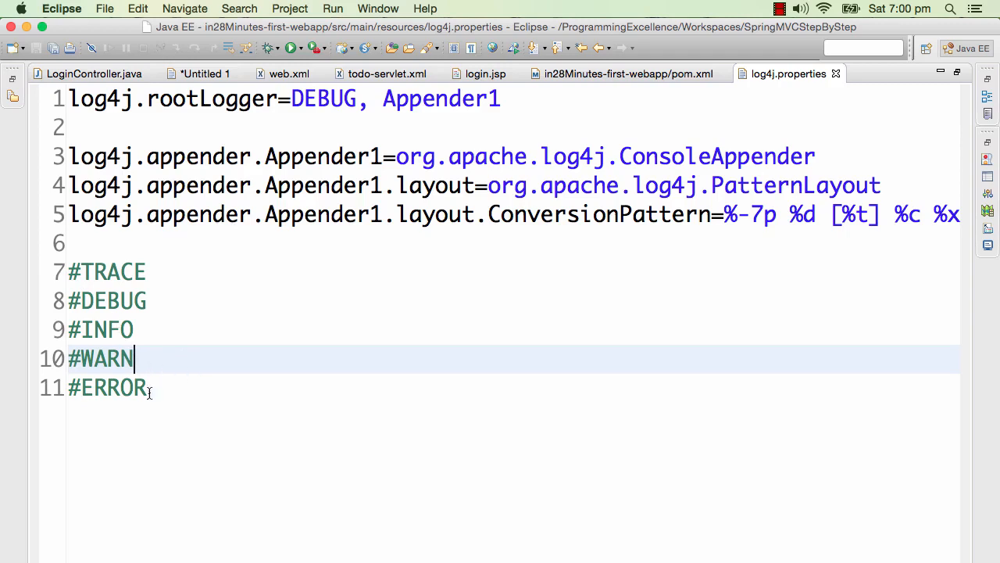
double_click(107, 386)
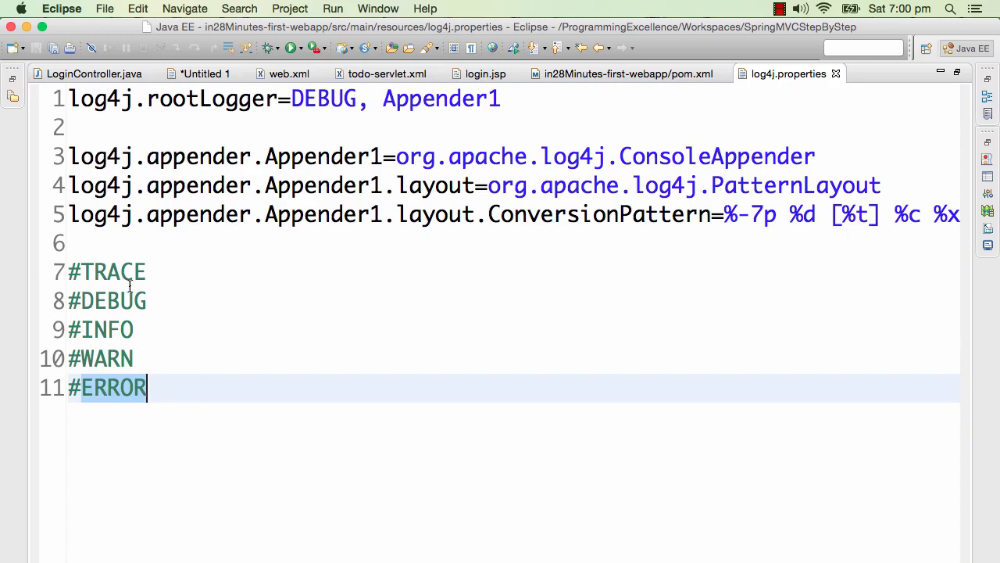
click(109, 272)
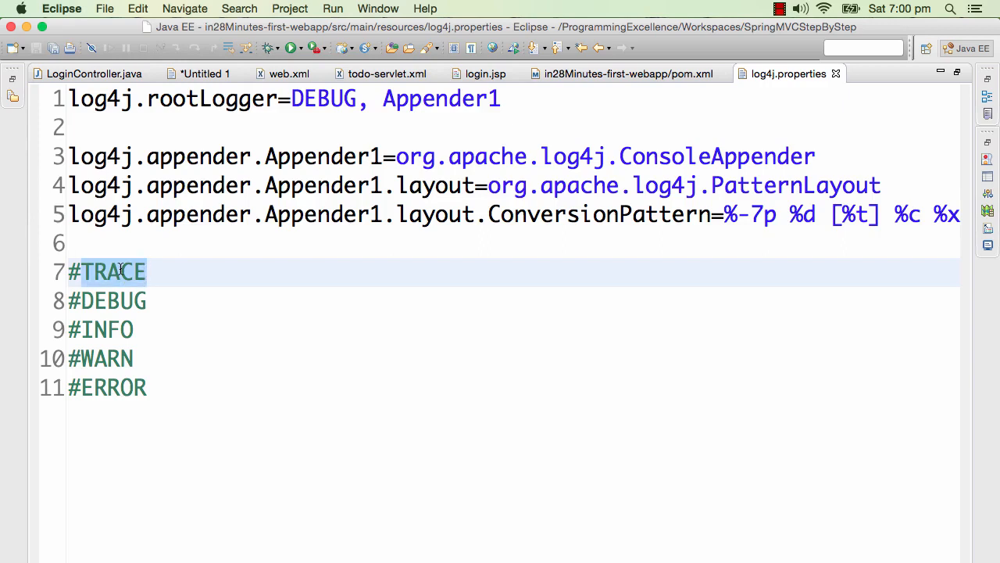
mouse_move(161, 383)
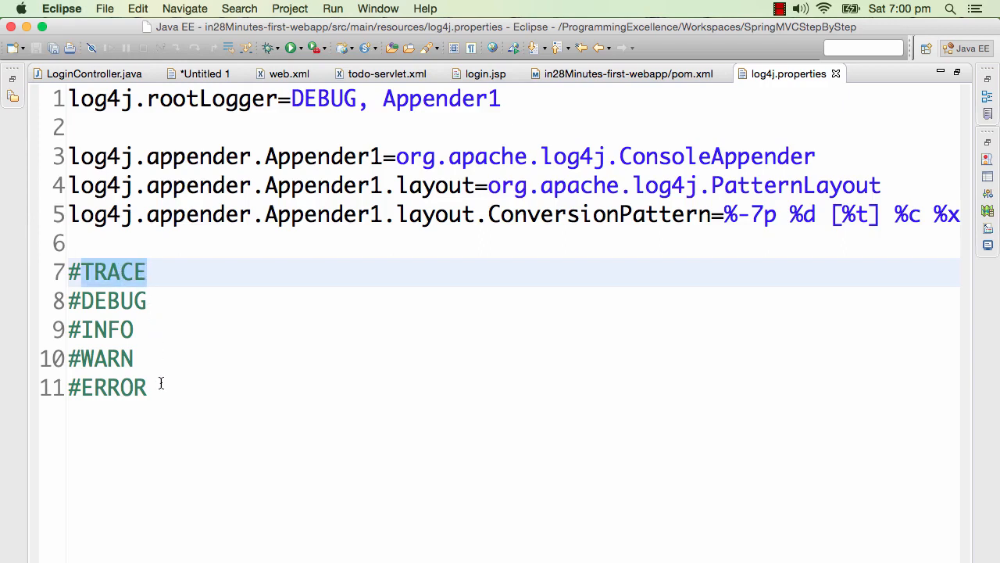
drag(145, 271, 145, 387)
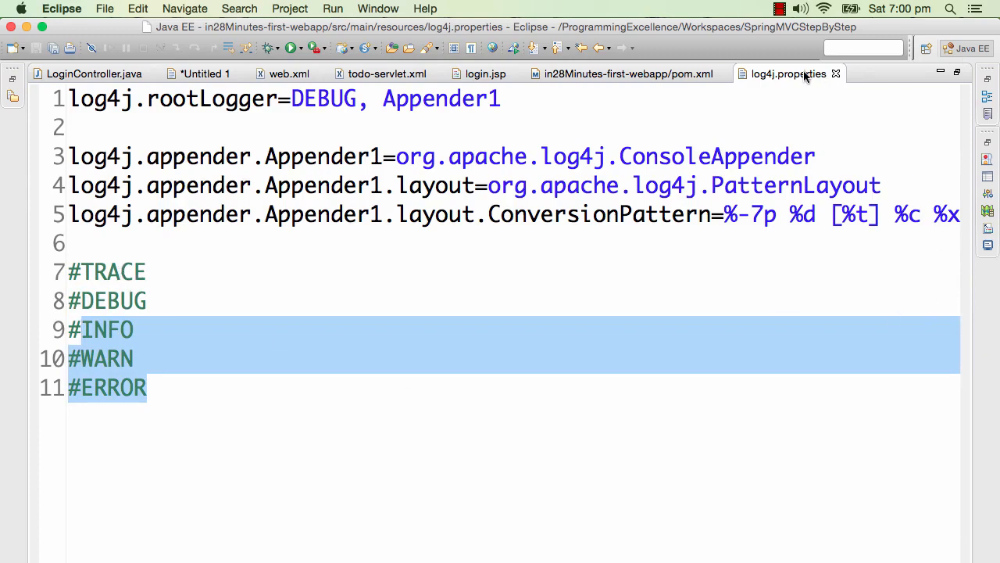
mouse_move(801, 78)
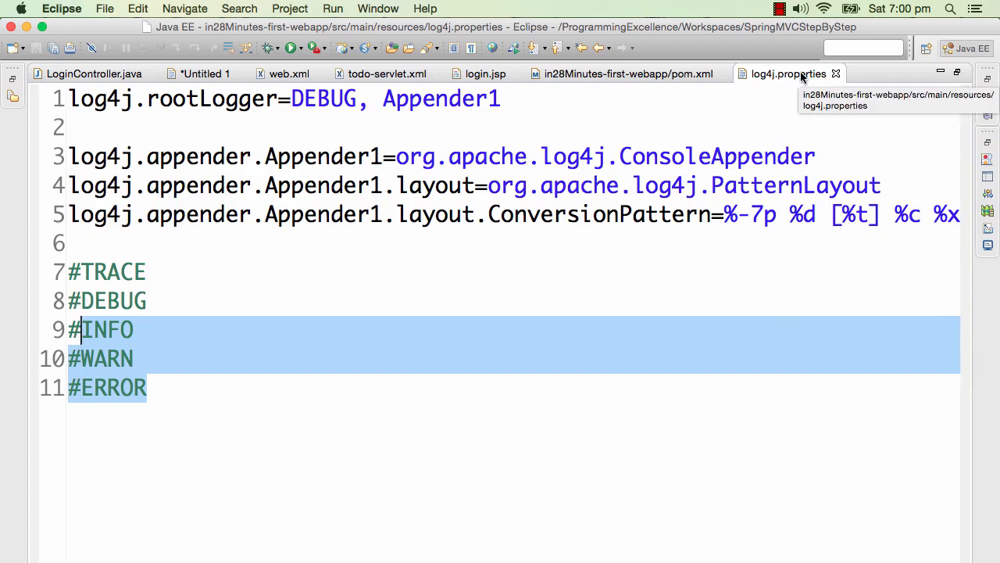